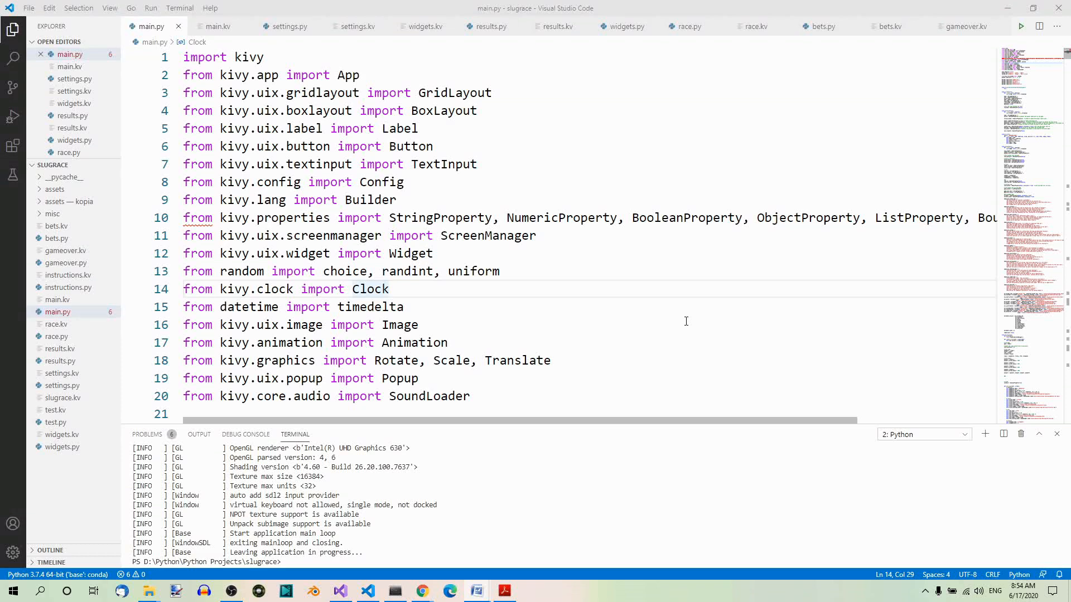
mouse_move(729, 344)
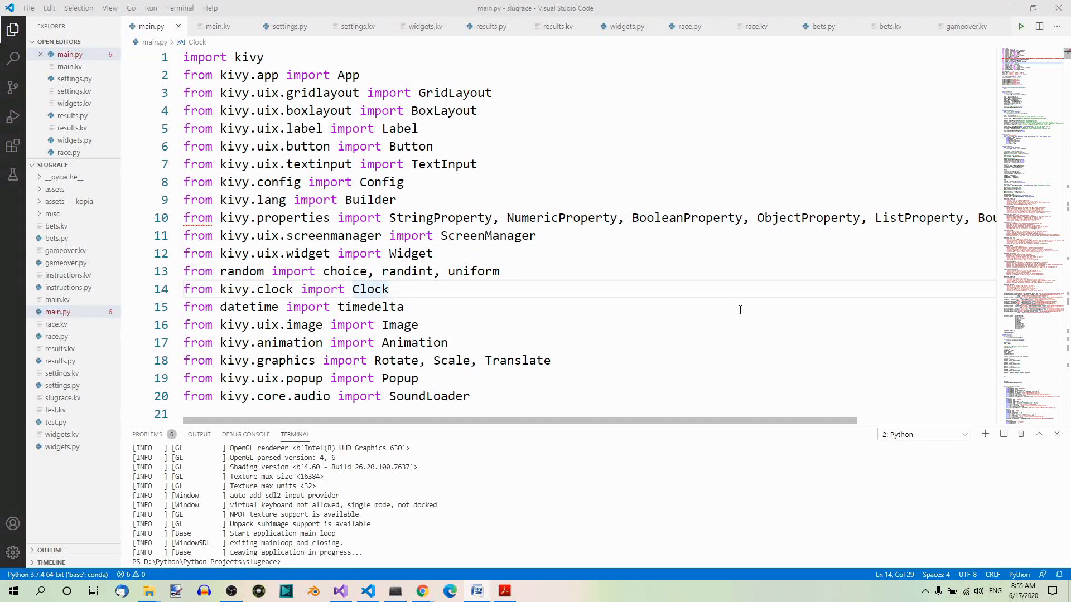
mouse_move(747, 304)
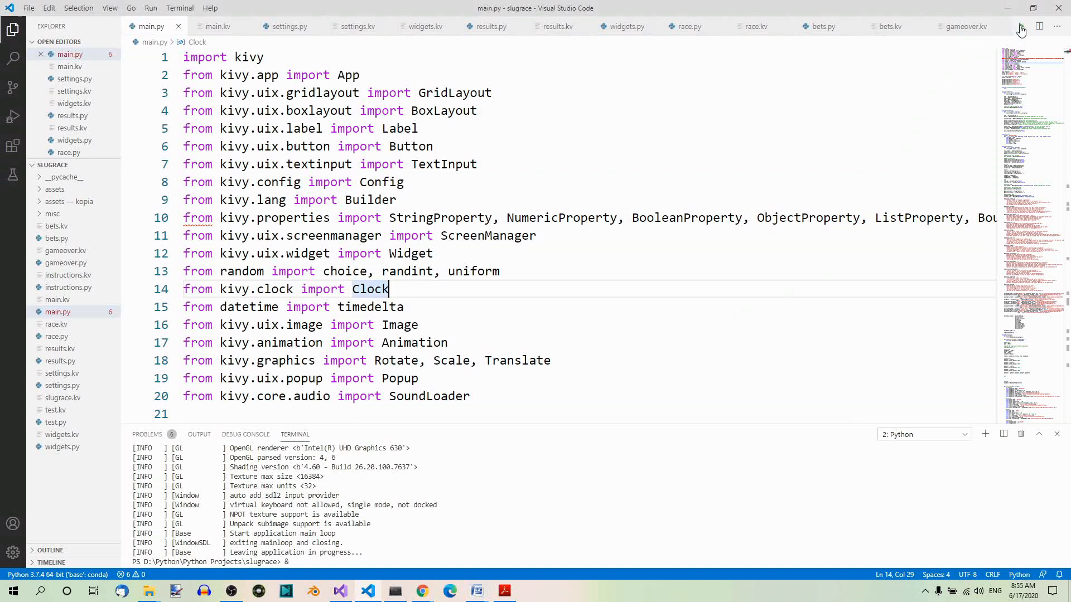
Run the game and try 1 and 3 players before settling on four players
click(1021, 26)
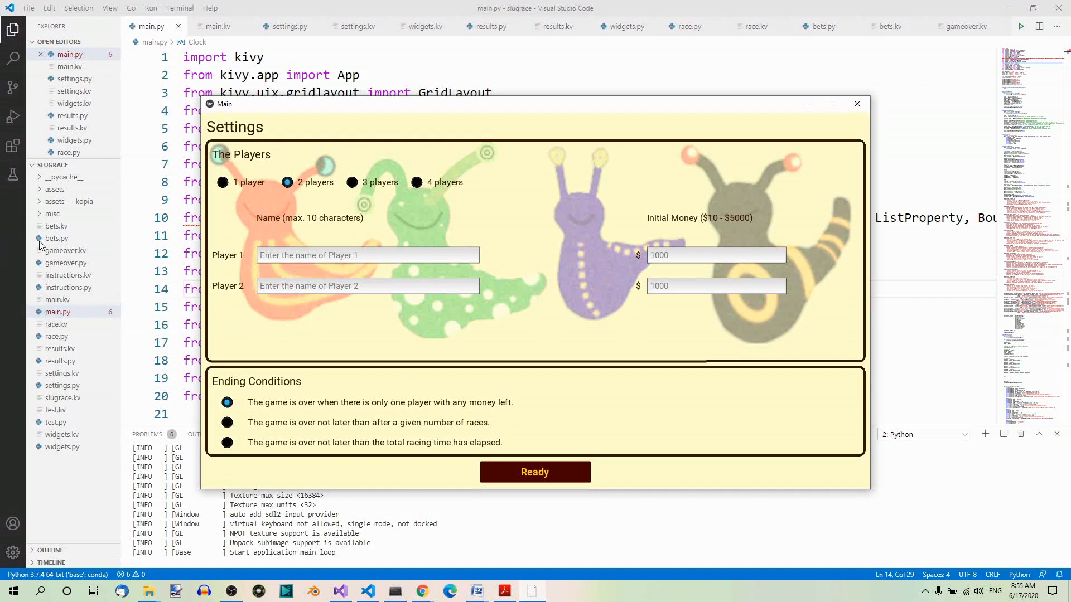
click(222, 182)
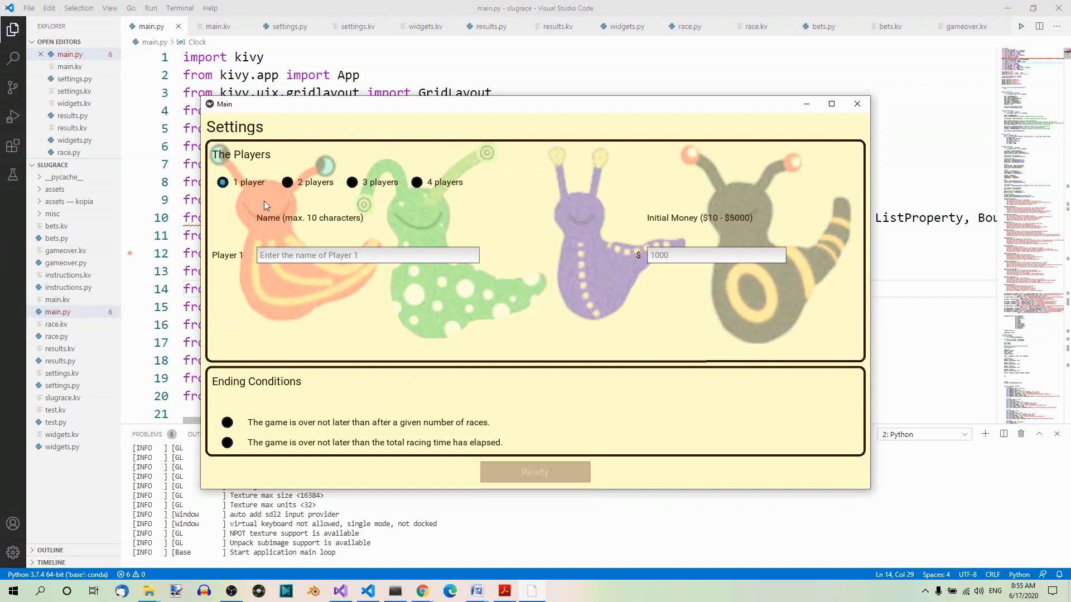
click(351, 182)
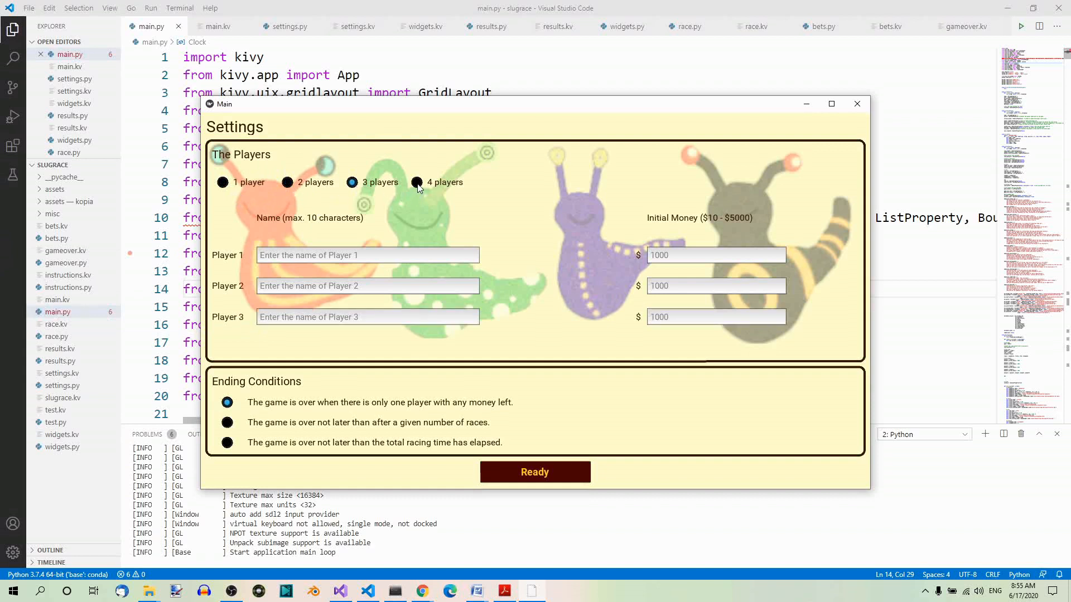
click(416, 182)
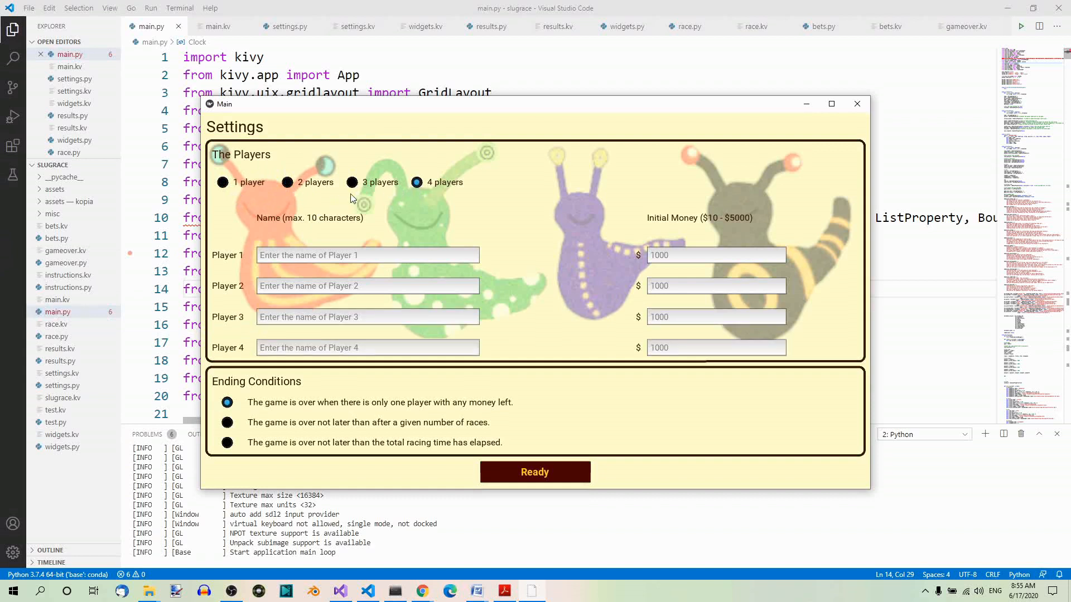
mouse_move(306, 264)
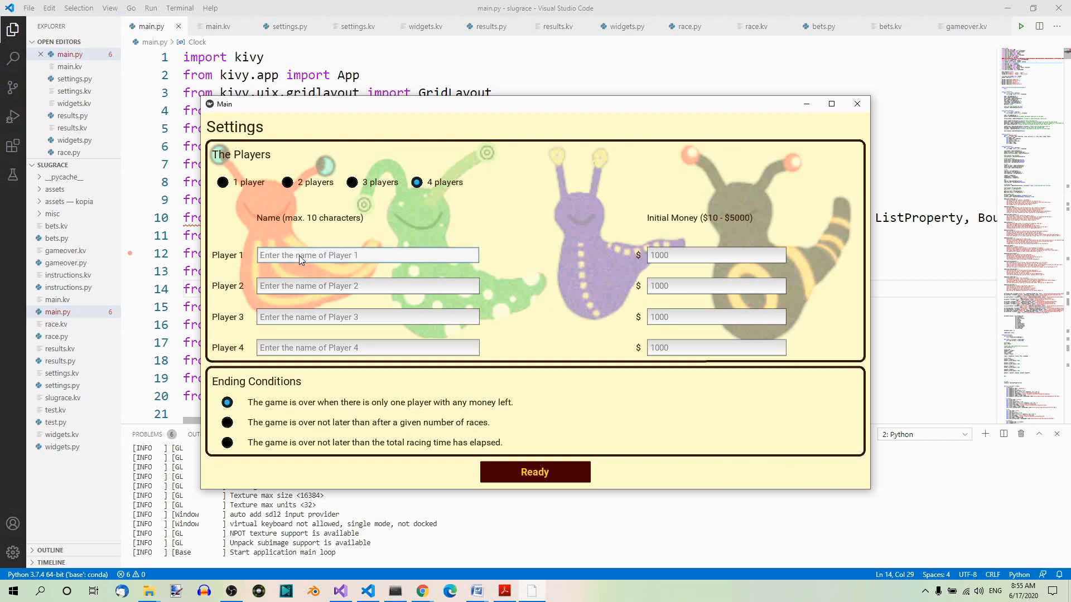
Name Player 1 'Joe' and Player 2 'Mary', correcting the mistyped 'M<a'
text(Joe)
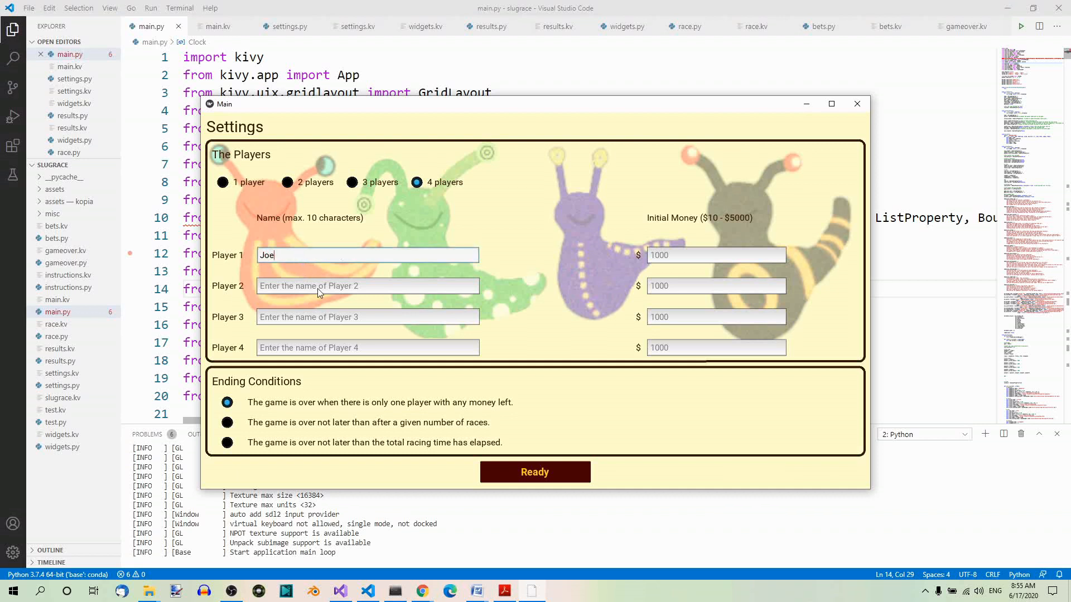
text(M<a)
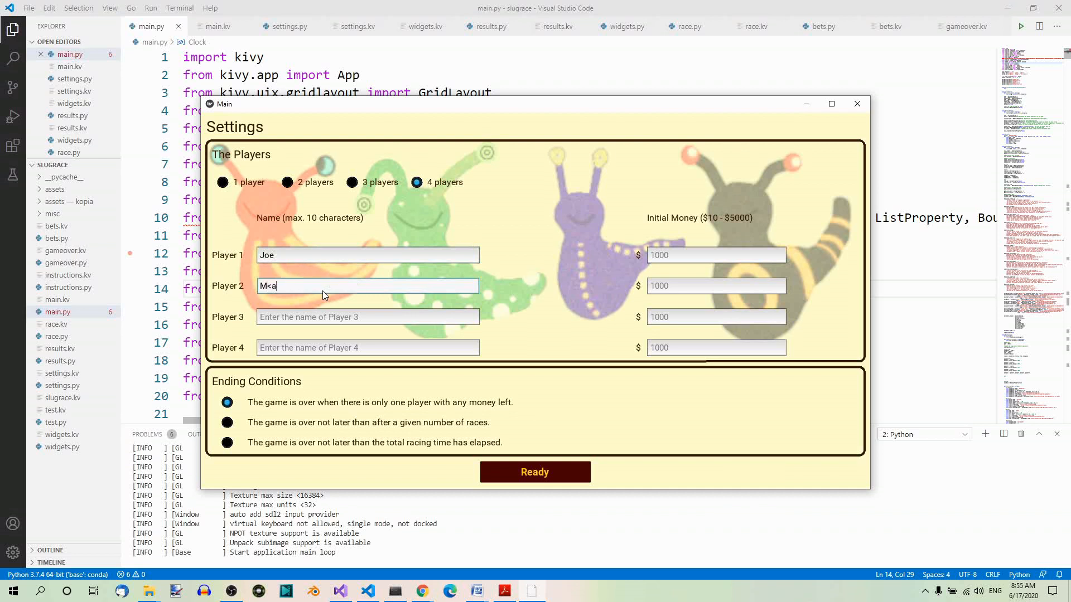
key(ctrl+a)
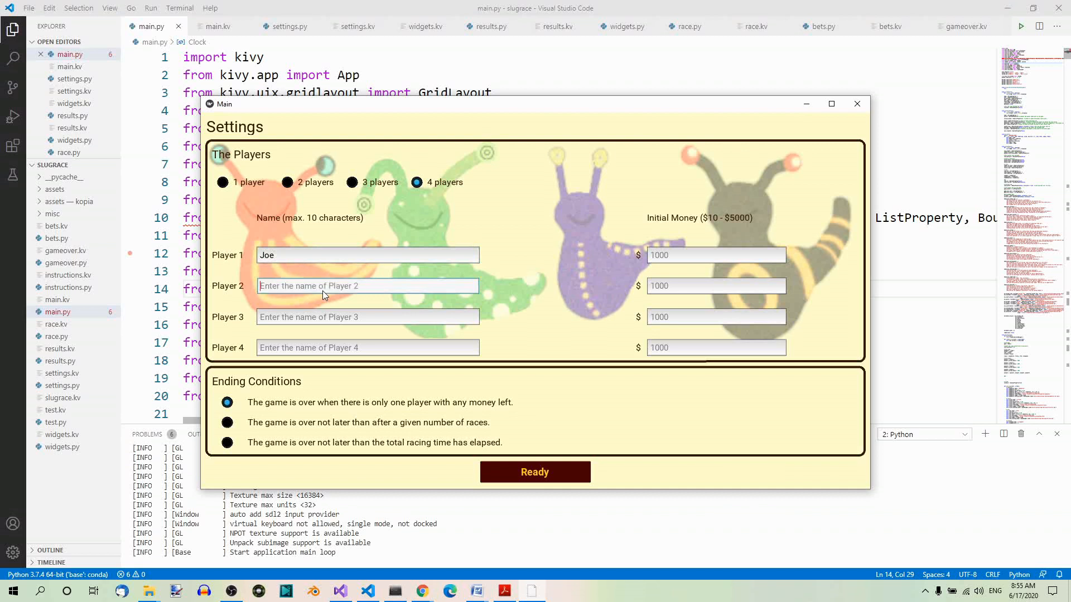
text(Ma)
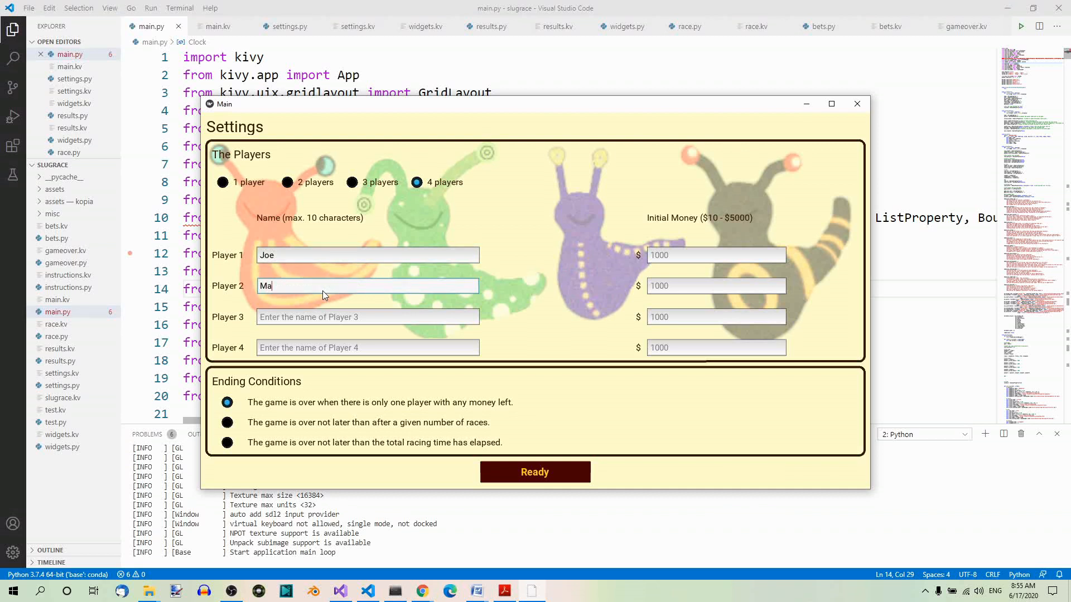
text(ry)
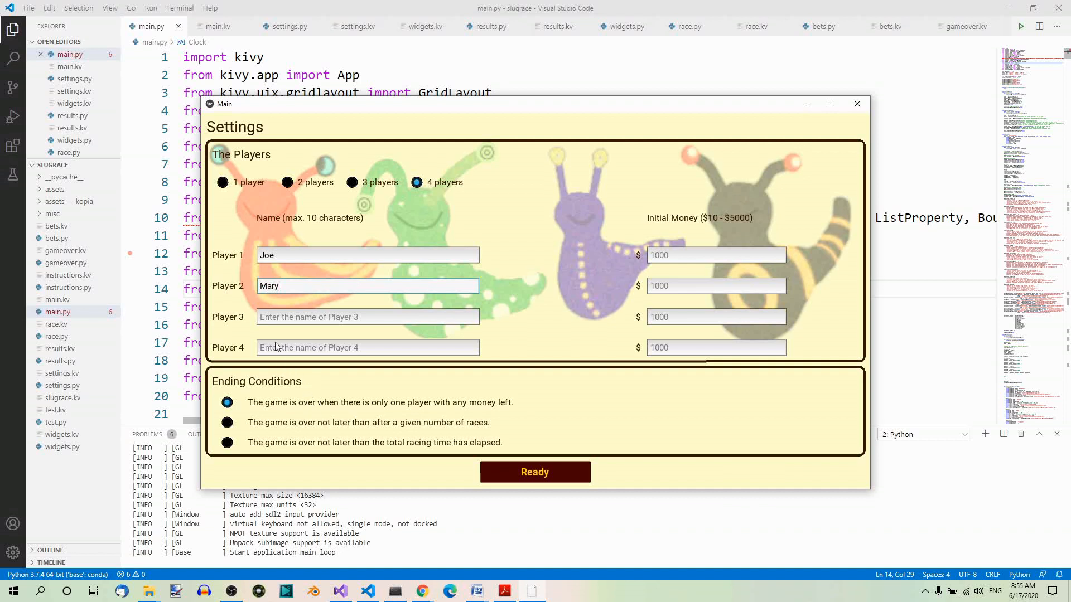
mouse_move(330, 330)
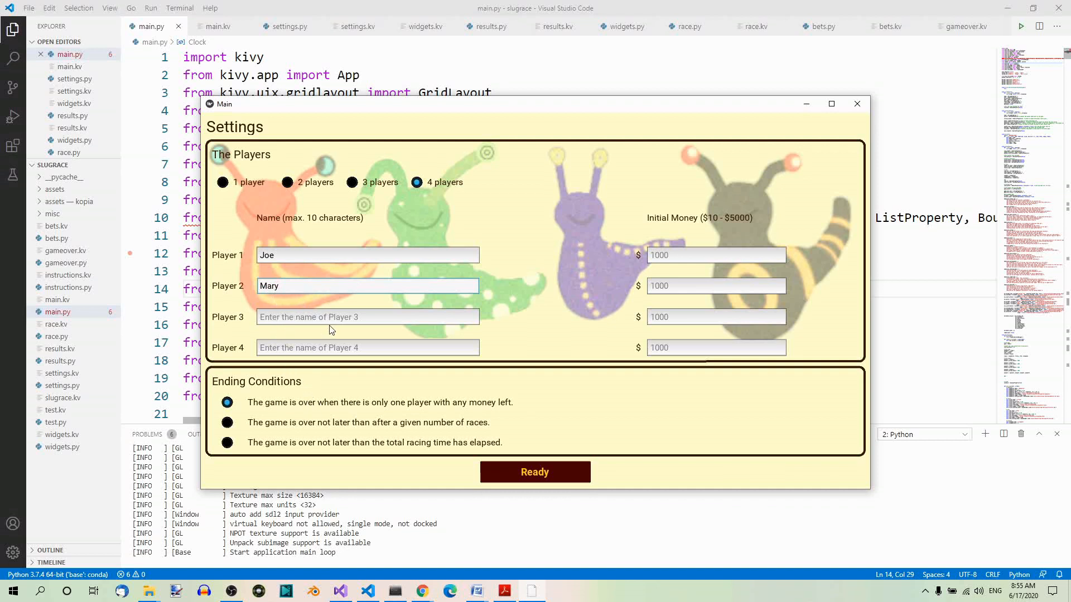
mouse_move(717, 288)
text(2000)
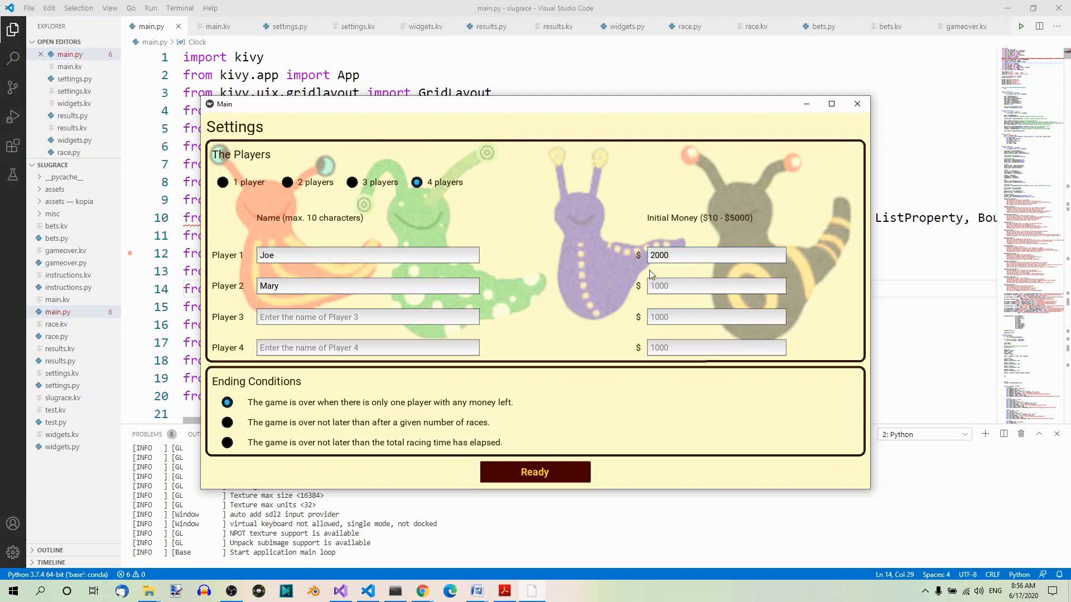
mouse_move(425, 379)
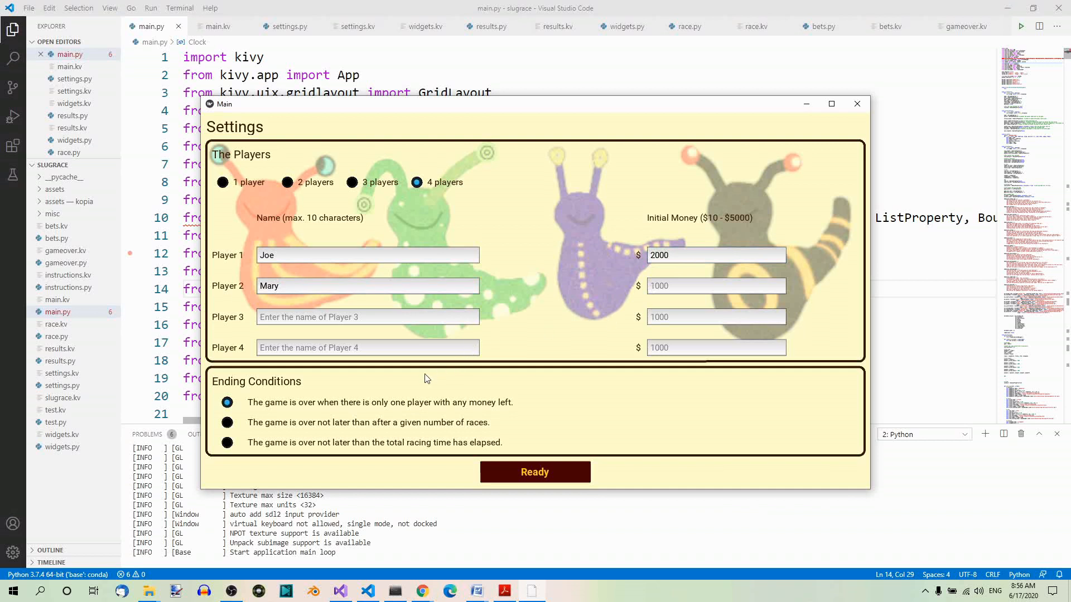
mouse_move(331, 397)
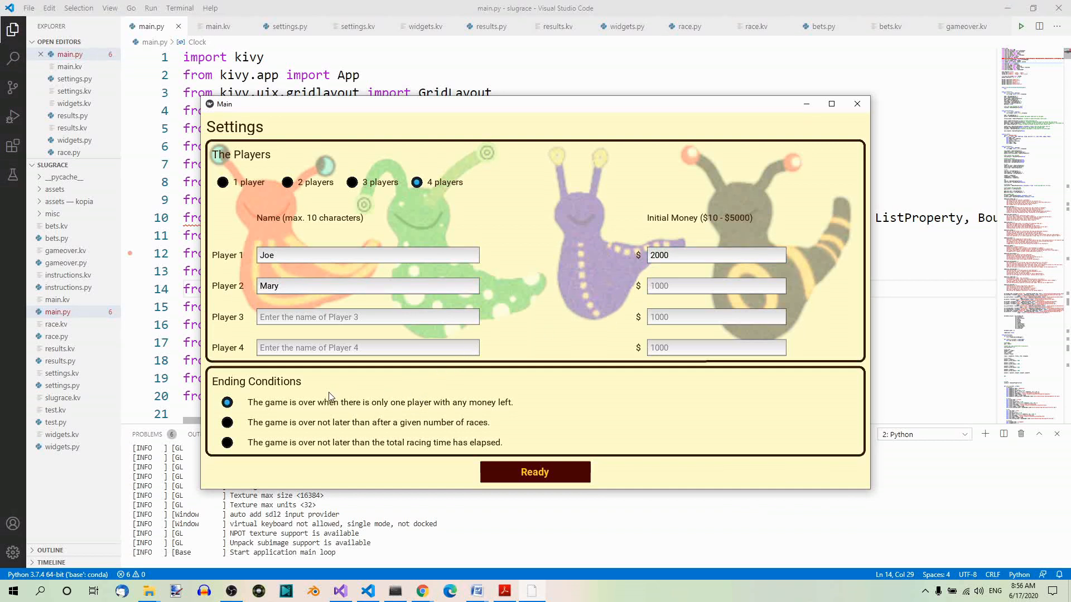
mouse_move(257, 428)
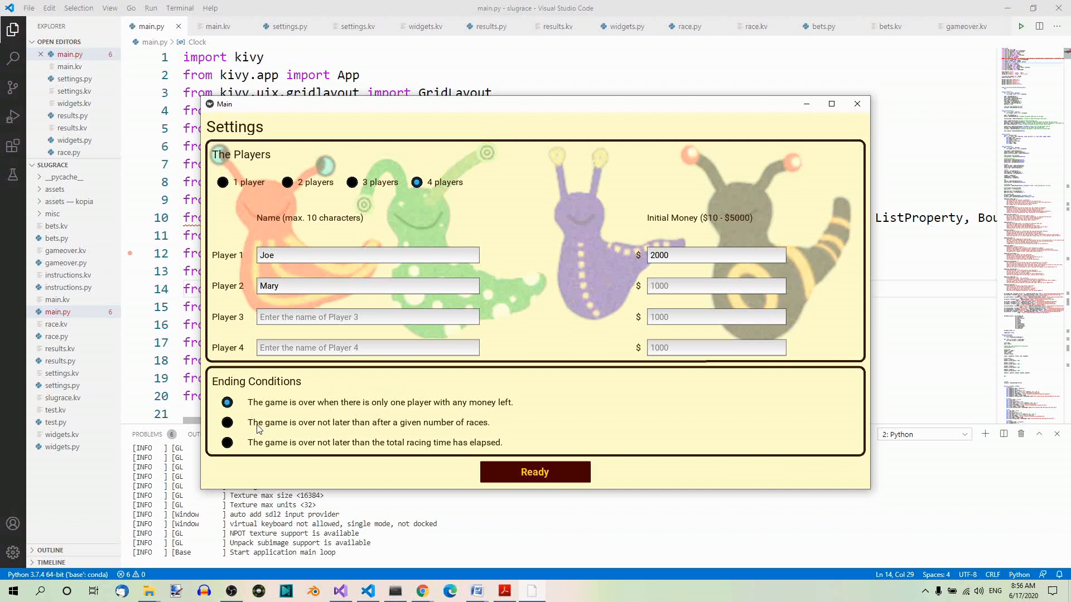
mouse_move(304, 410)
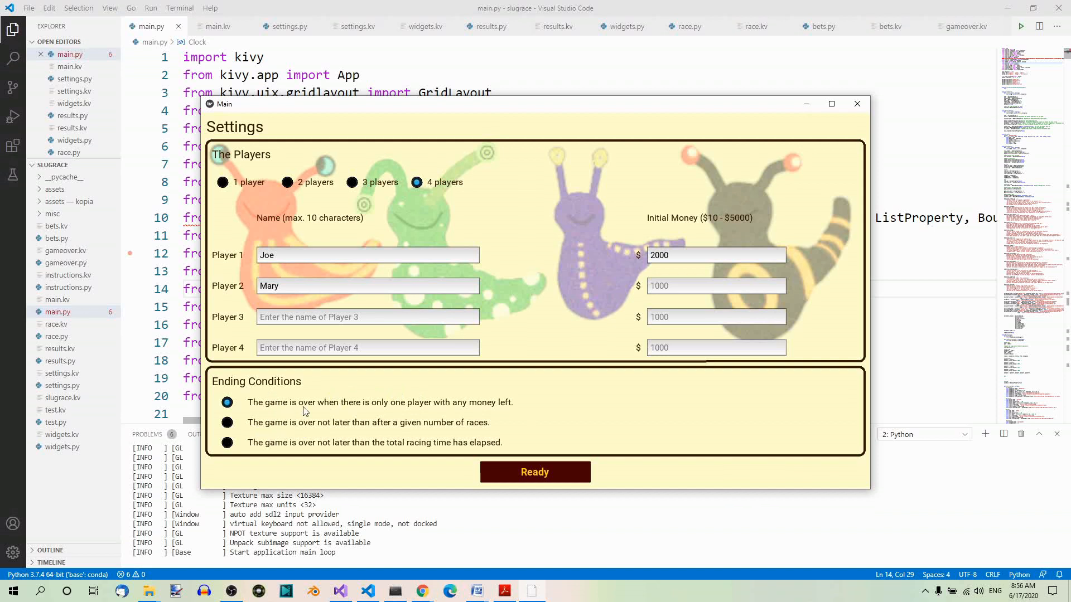
mouse_move(400, 413)
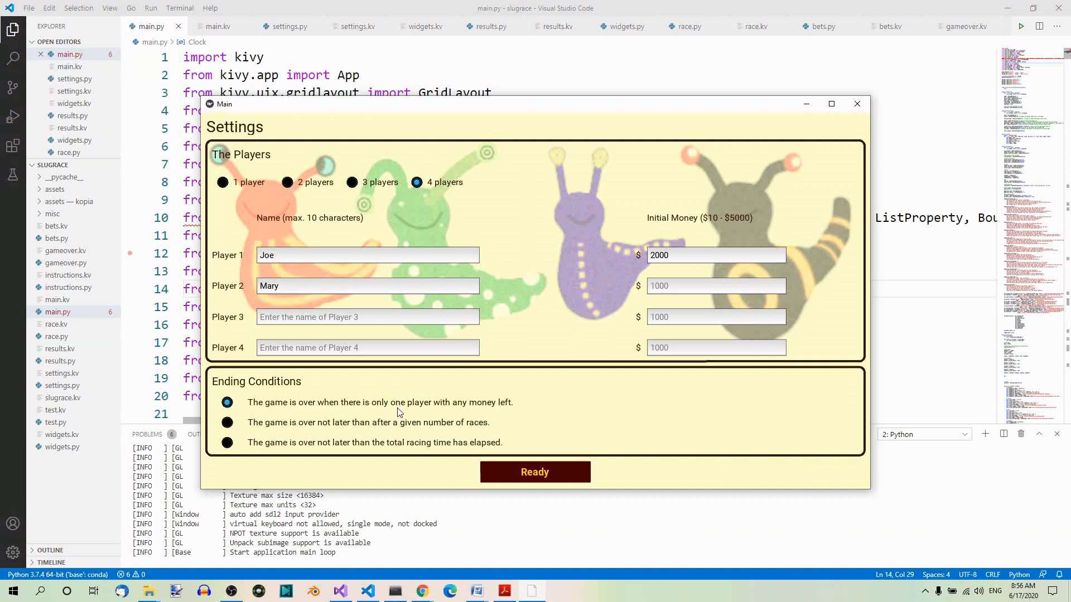
mouse_move(528, 409)
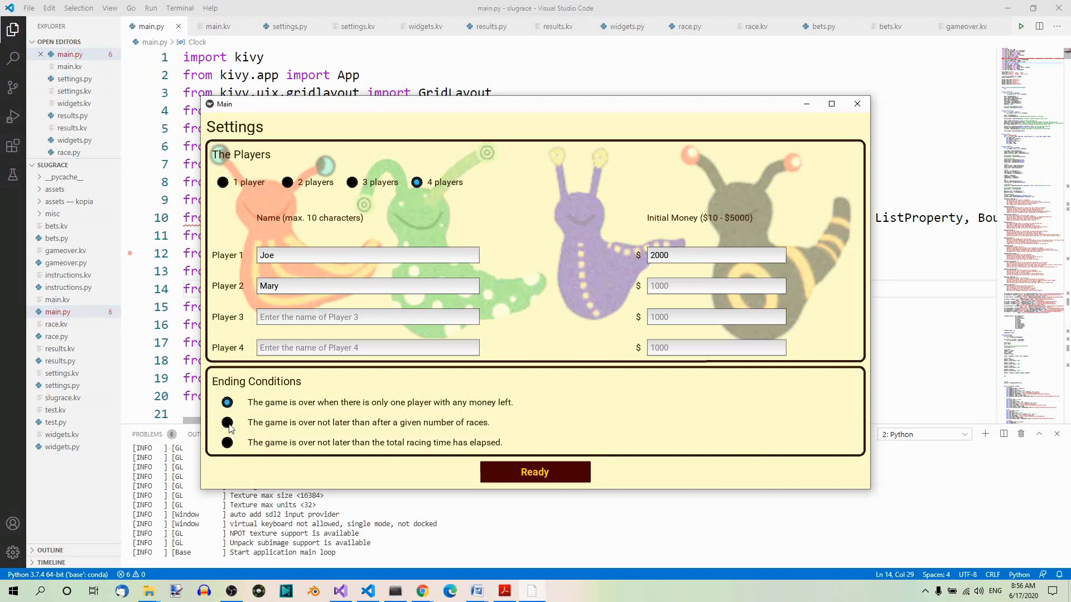
click(228, 421)
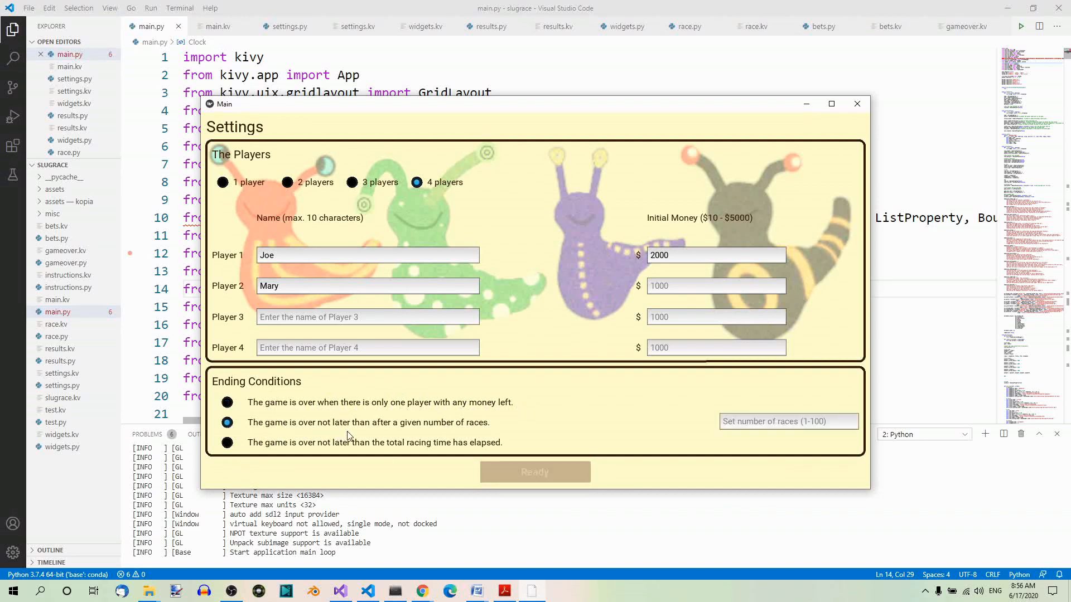
mouse_move(487, 430)
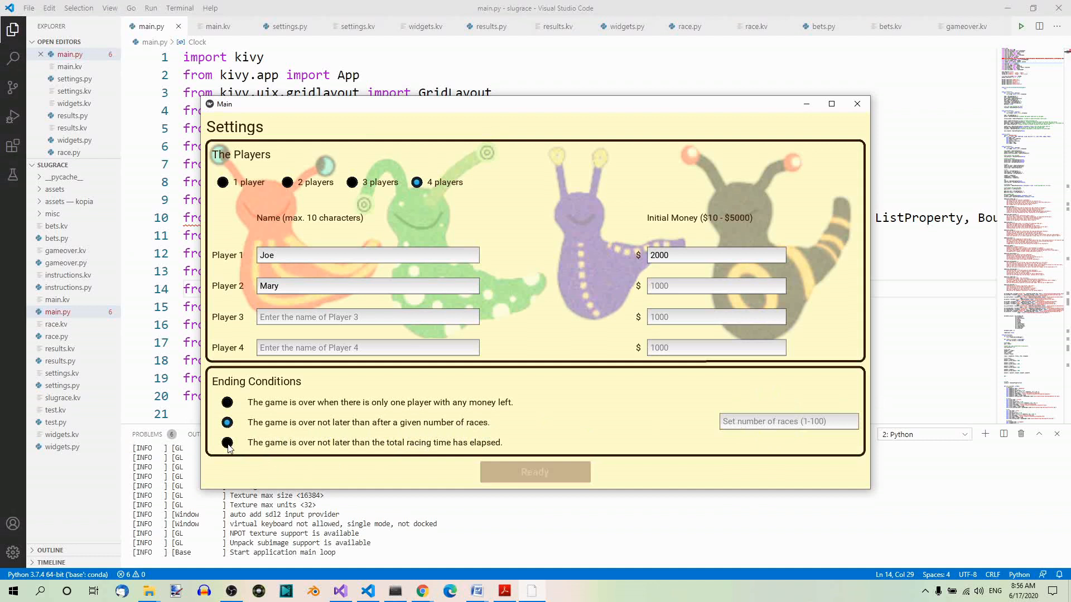
click(226, 442)
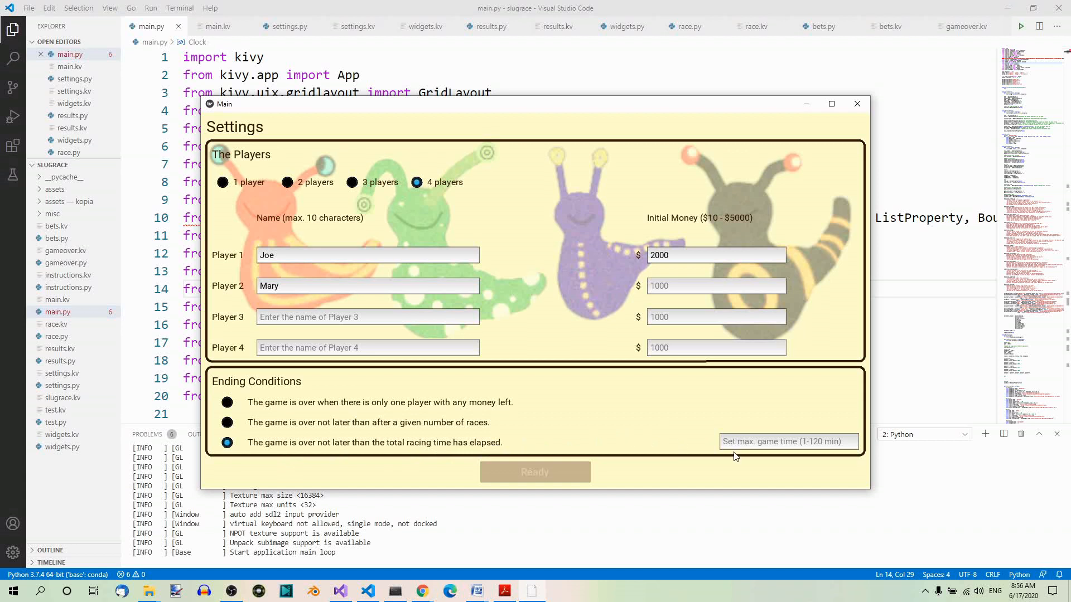
mouse_move(789, 450)
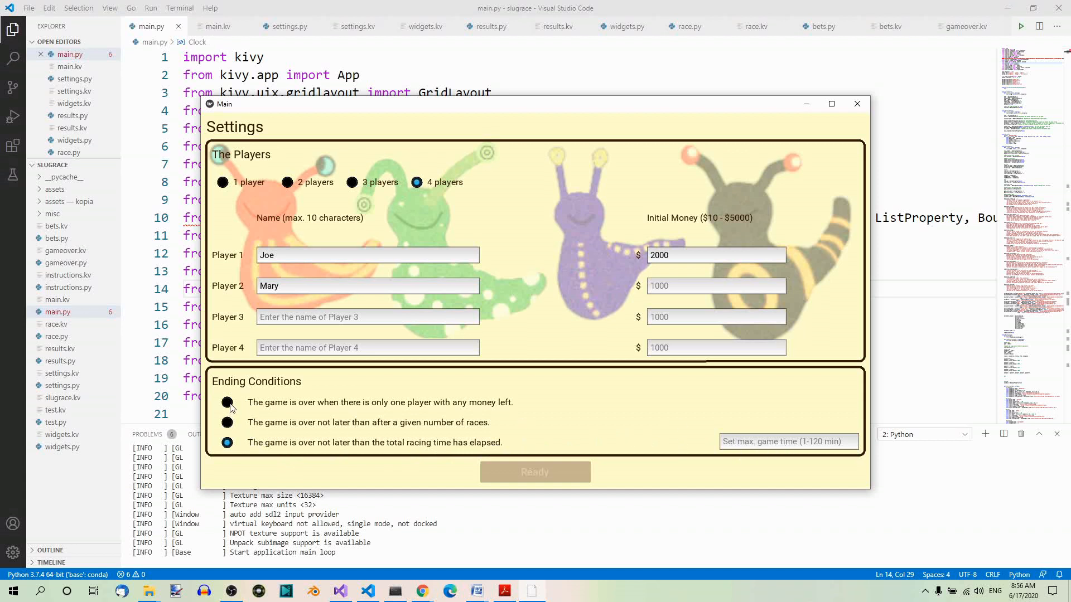
click(227, 402)
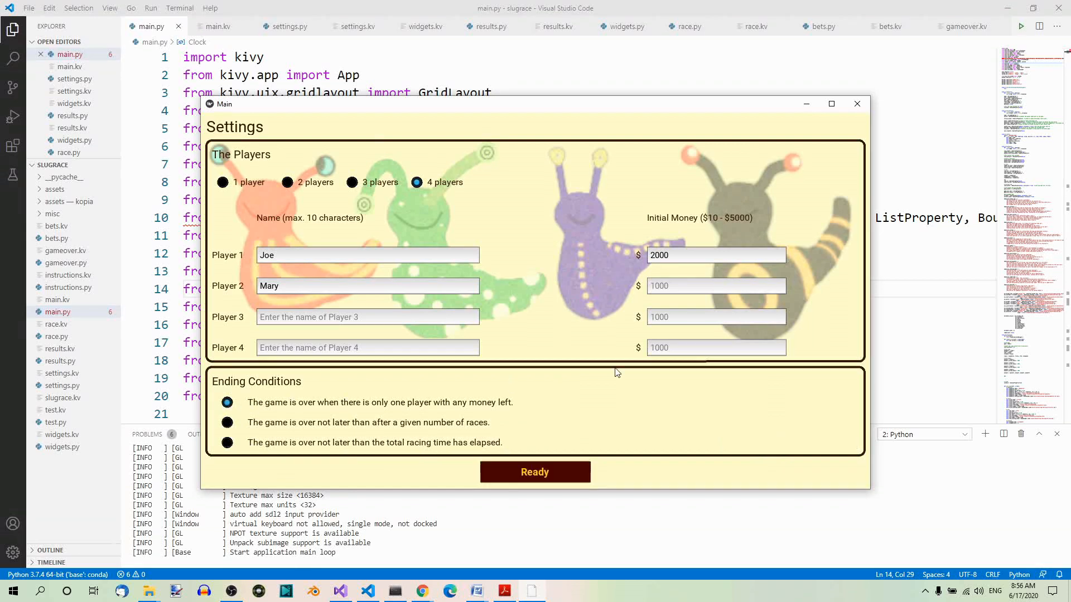
mouse_move(534, 472)
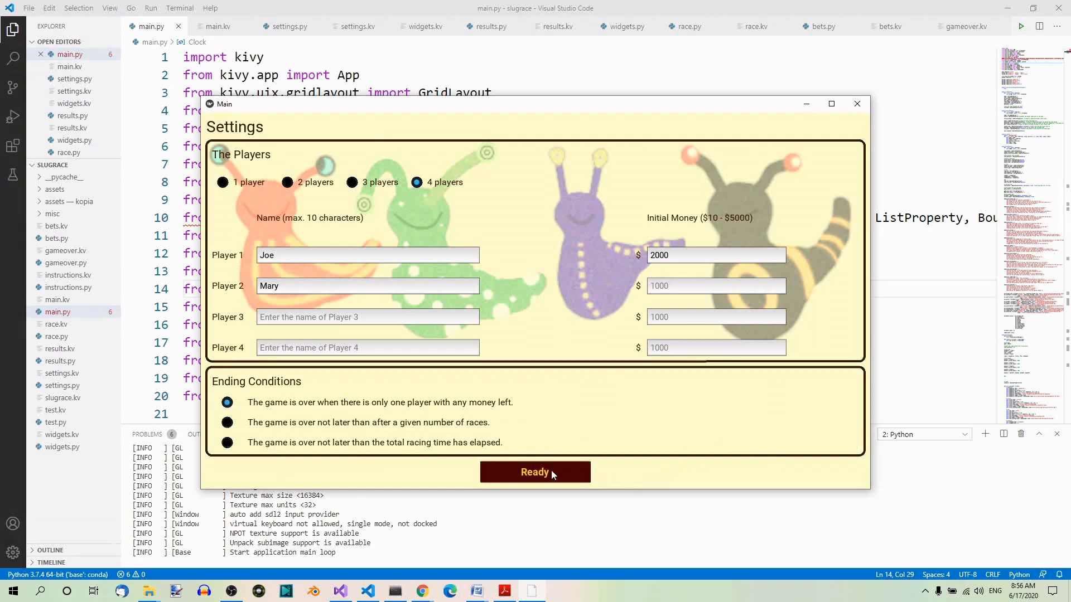
click(535, 472)
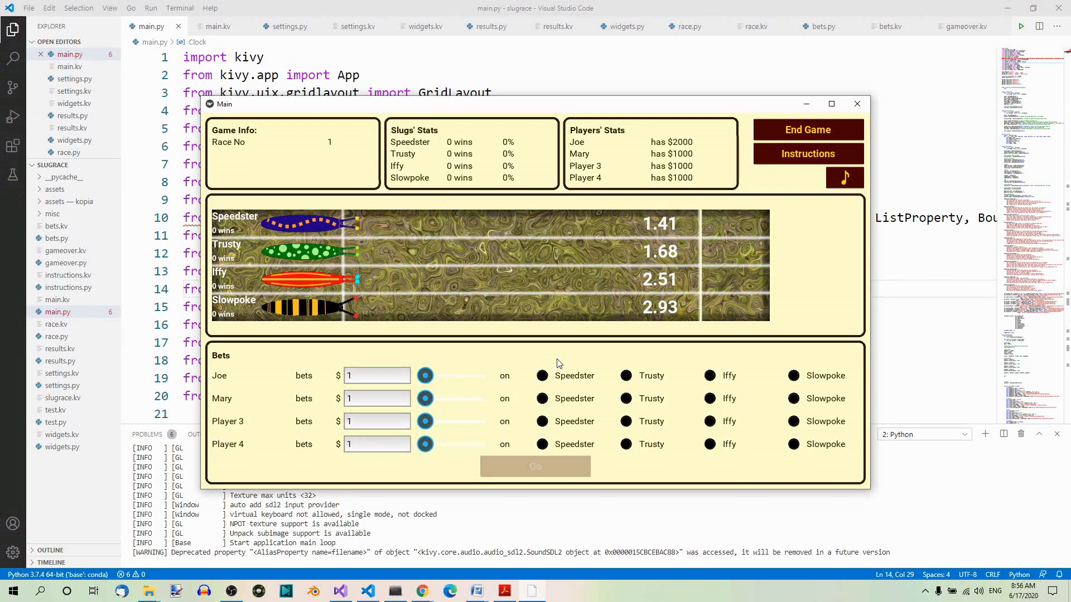
mouse_move(370, 182)
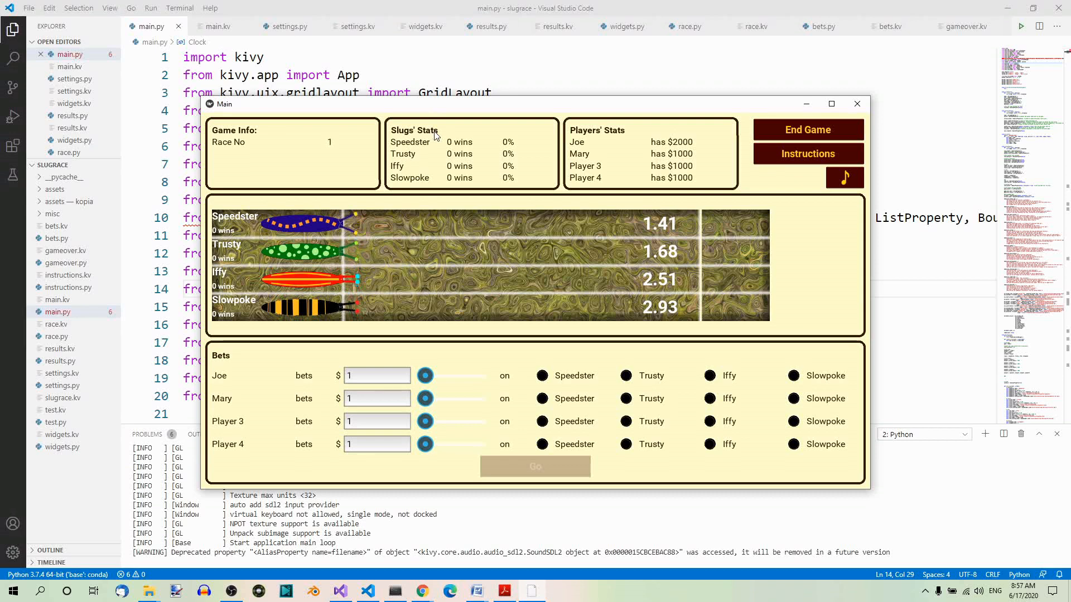
mouse_move(464, 153)
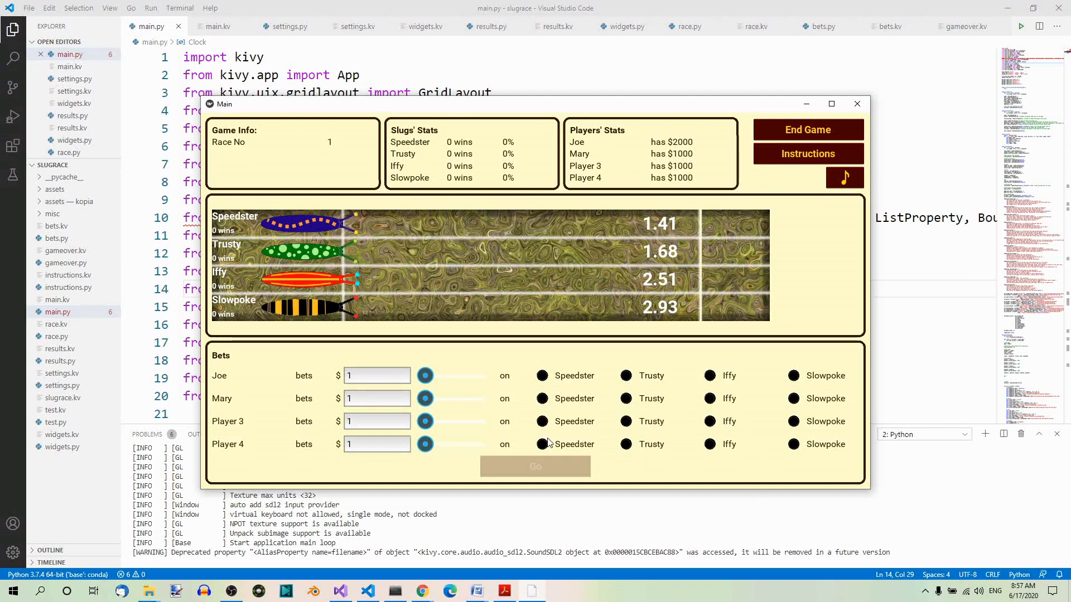
mouse_move(660, 399)
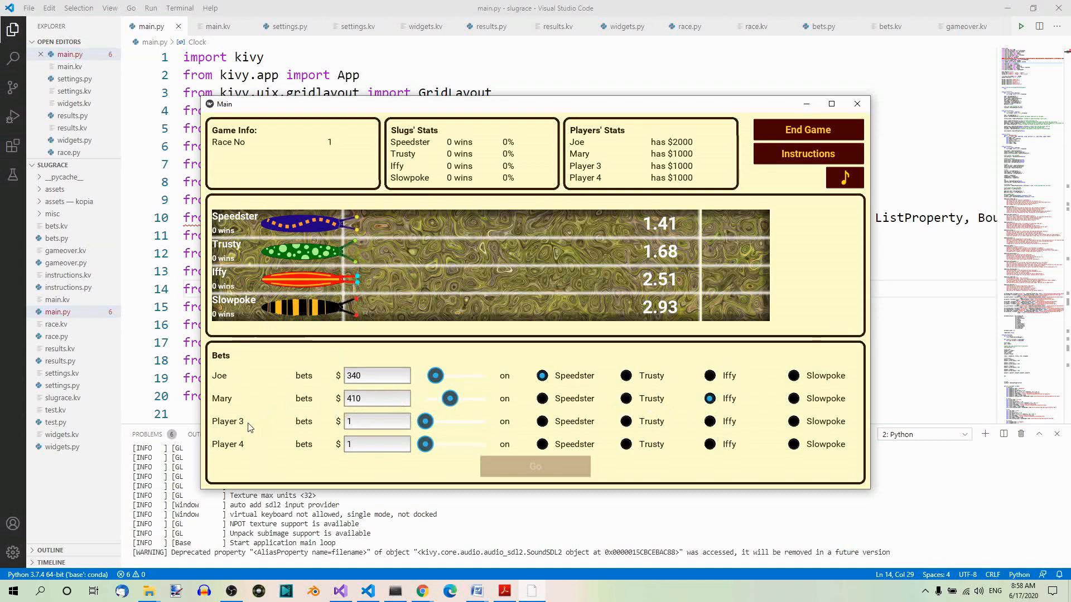
mouse_move(248, 454)
text(500)
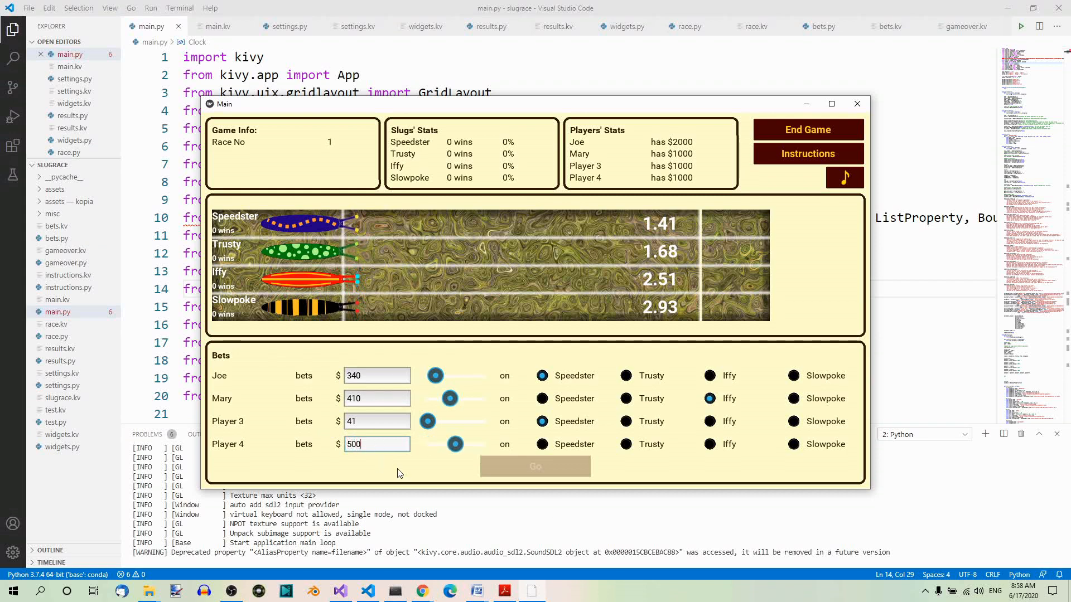
Put Player 4's $500 bet on Slowpoke
click(793, 444)
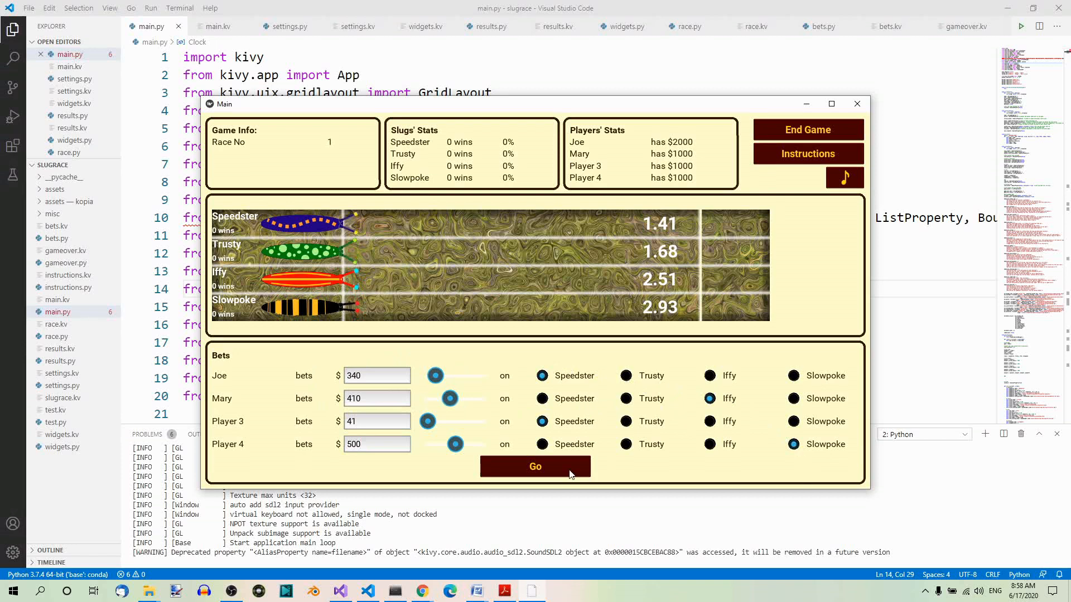
mouse_move(537, 470)
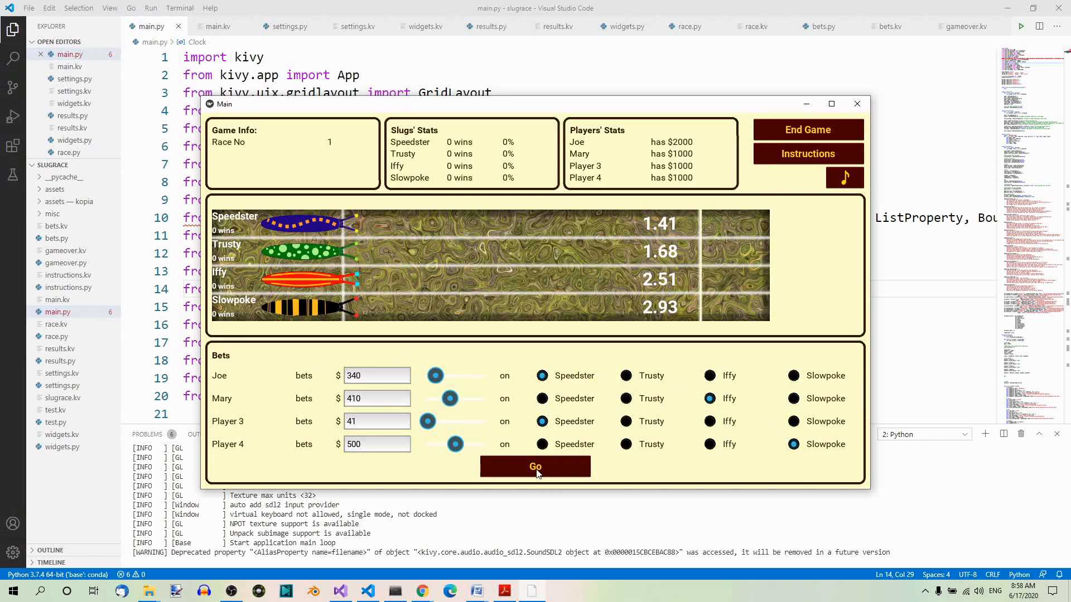
Start race 1 with Go so the slugs race and Speedster wins
click(535, 466)
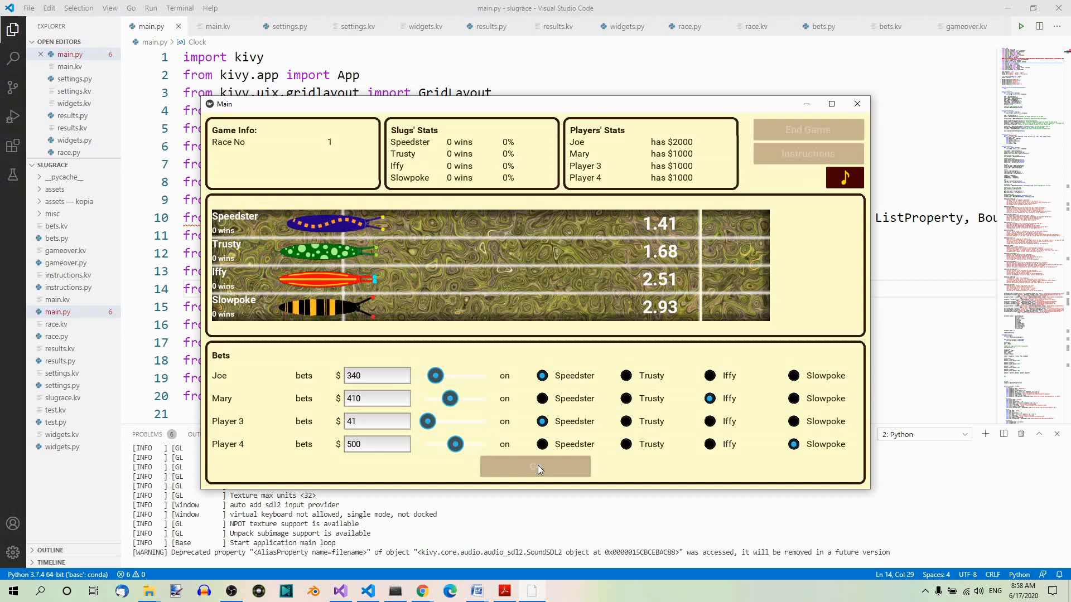
click(534, 467)
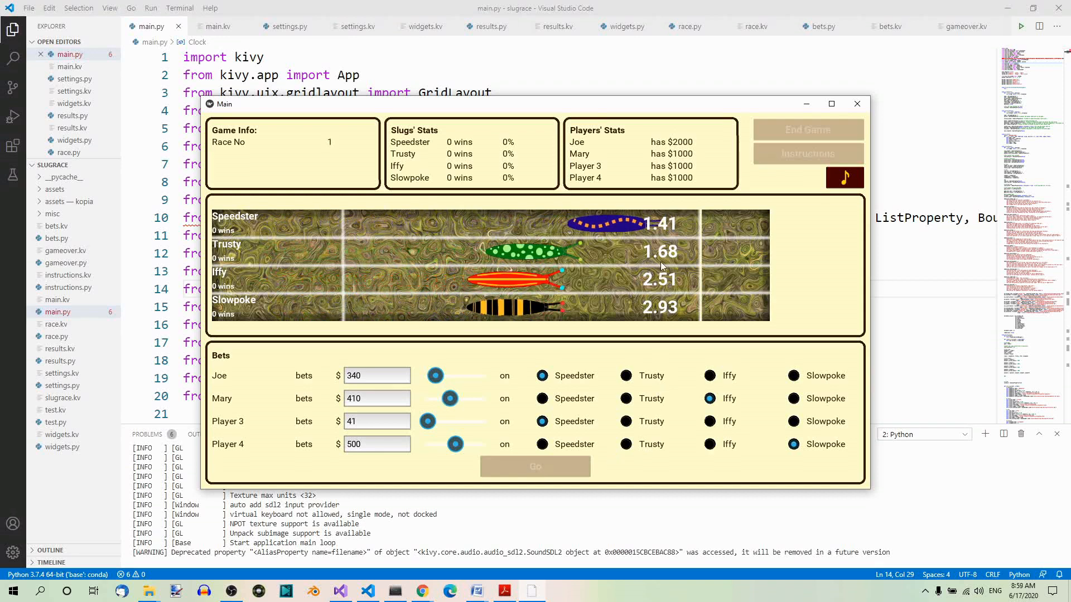
click(534, 466)
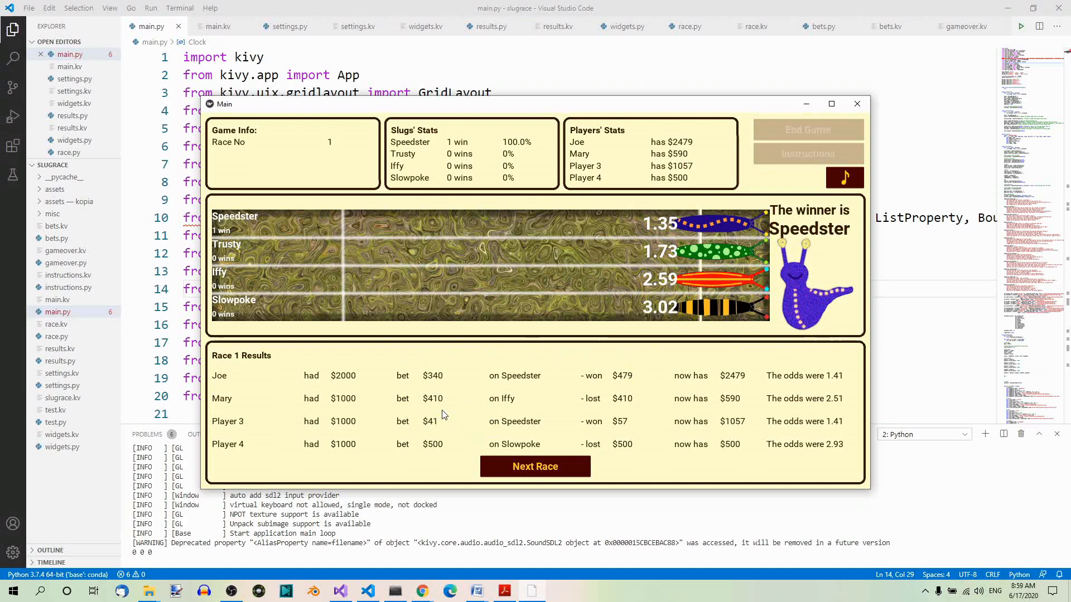
mouse_move(279, 374)
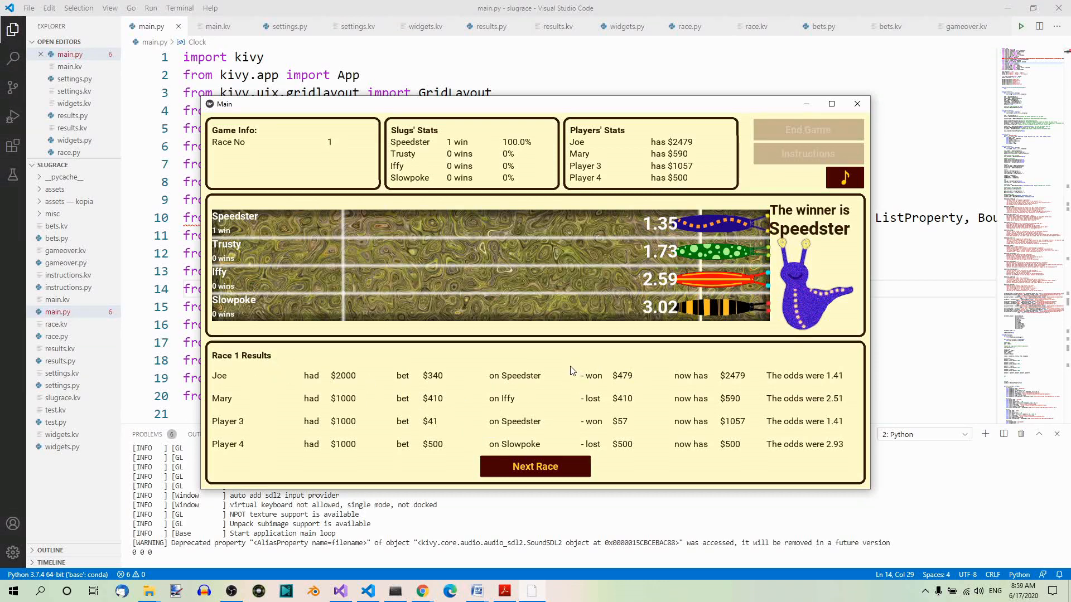
mouse_move(451, 351)
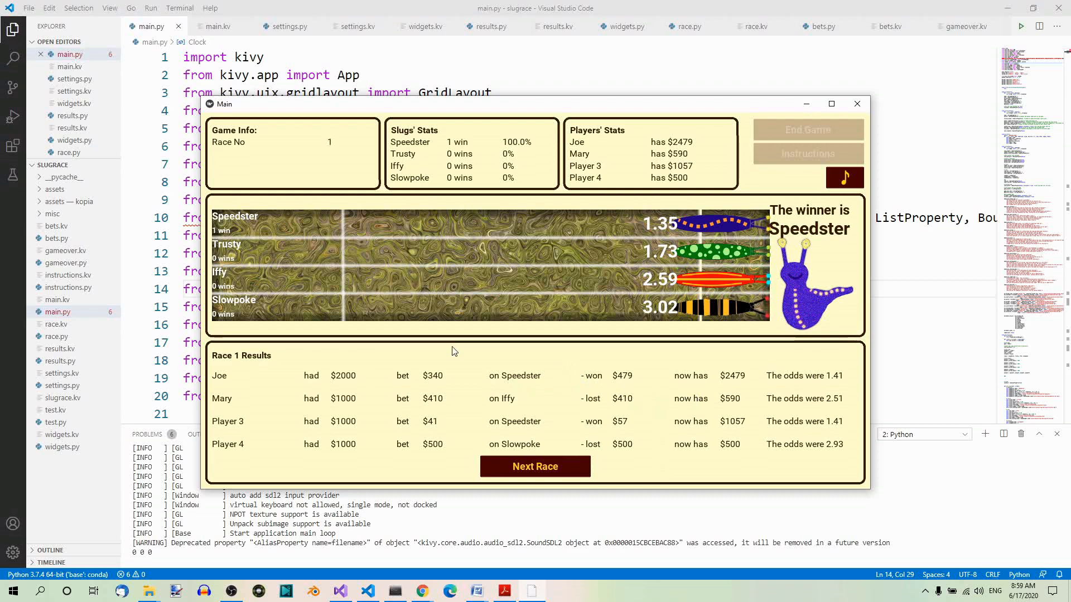
mouse_move(316, 387)
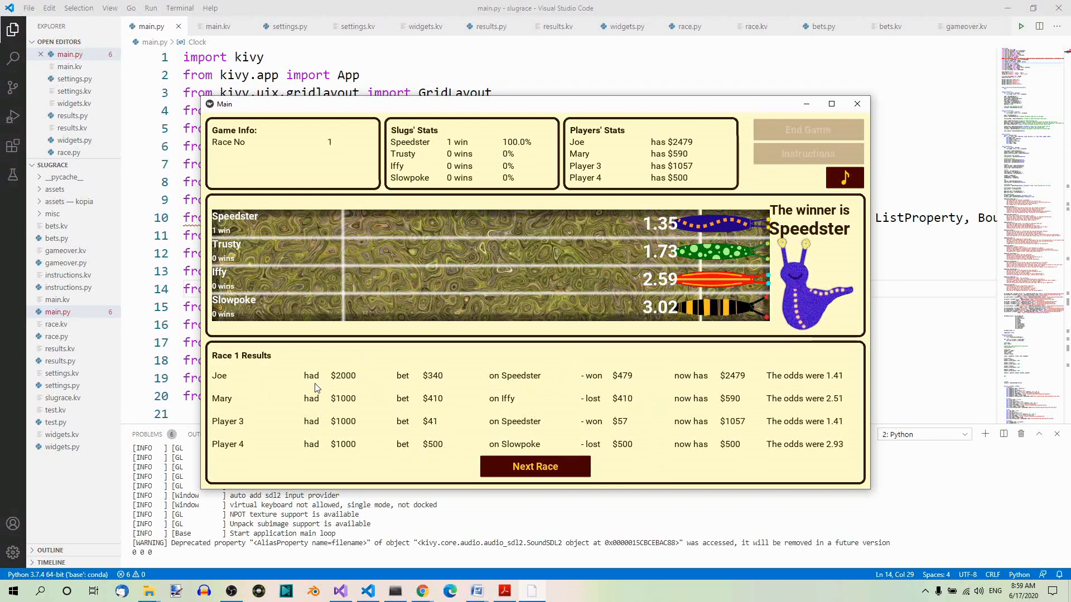
mouse_move(353, 378)
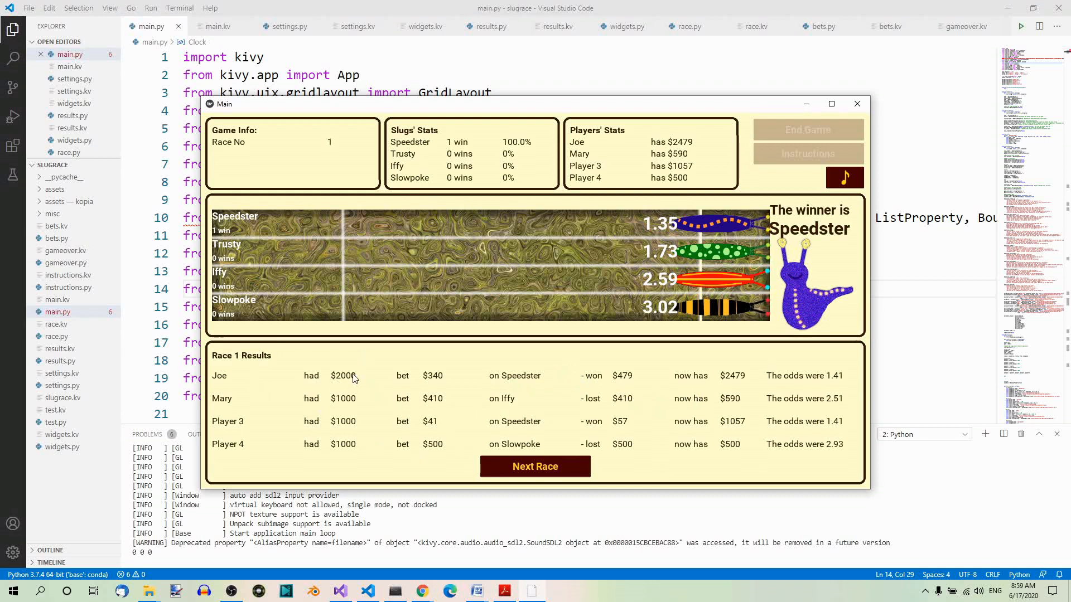
mouse_move(366, 378)
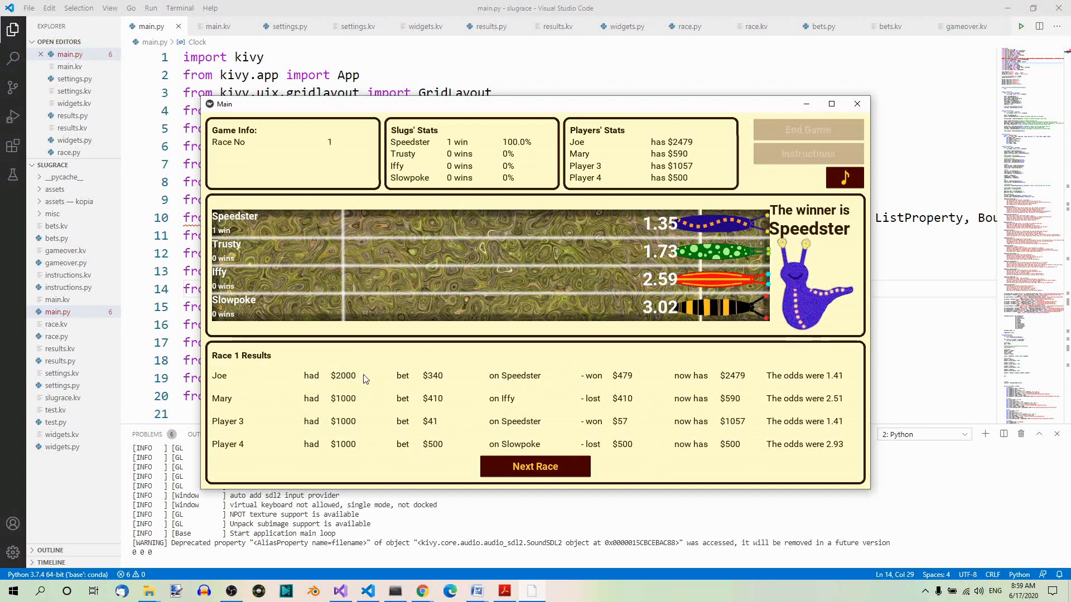
mouse_move(344, 406)
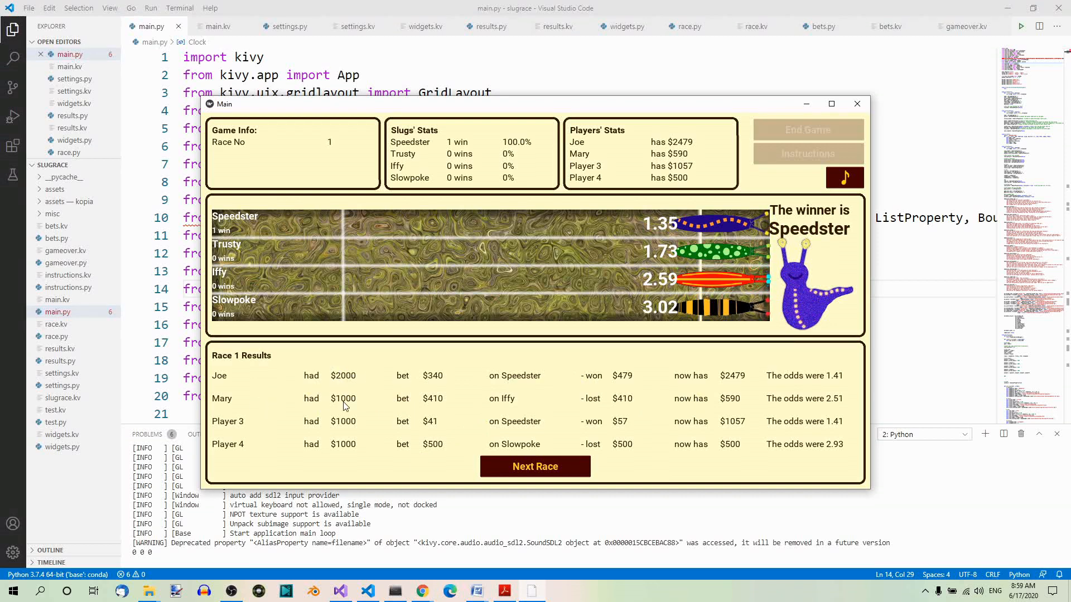
mouse_move(450, 385)
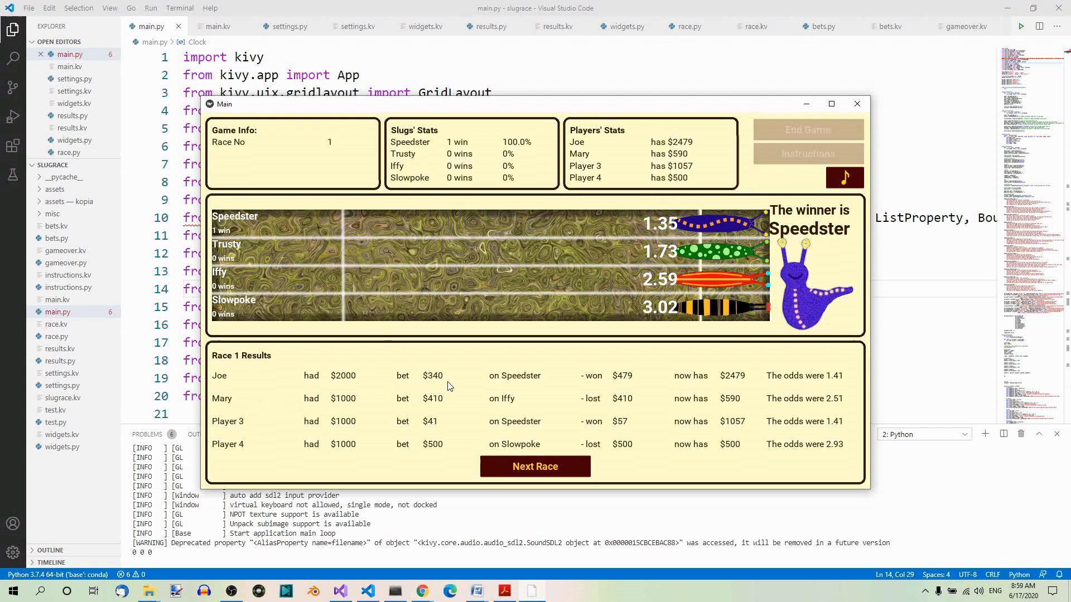
mouse_move(595, 388)
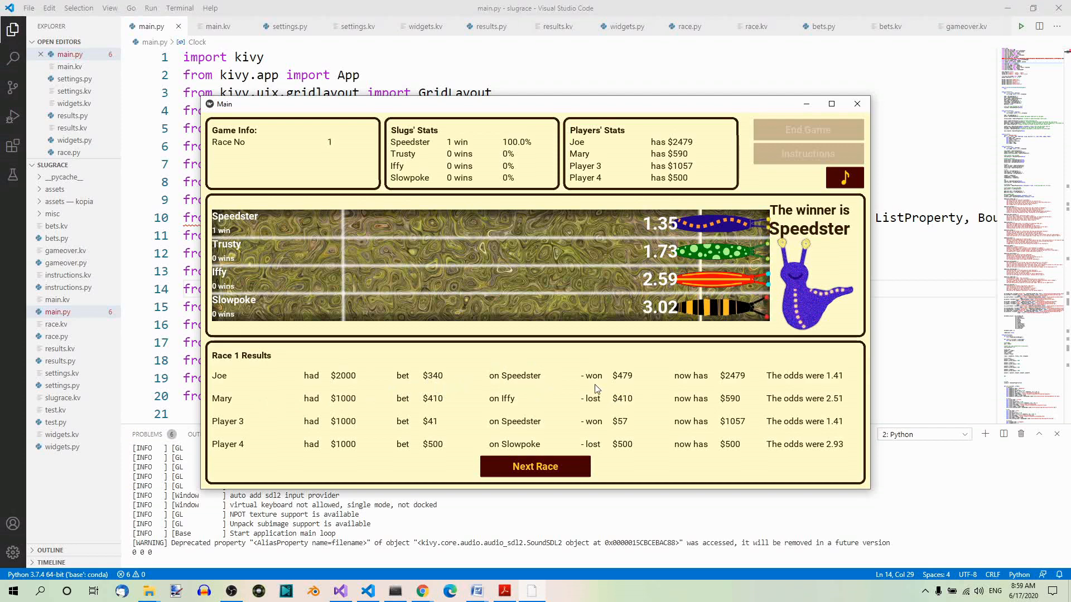
mouse_move(628, 383)
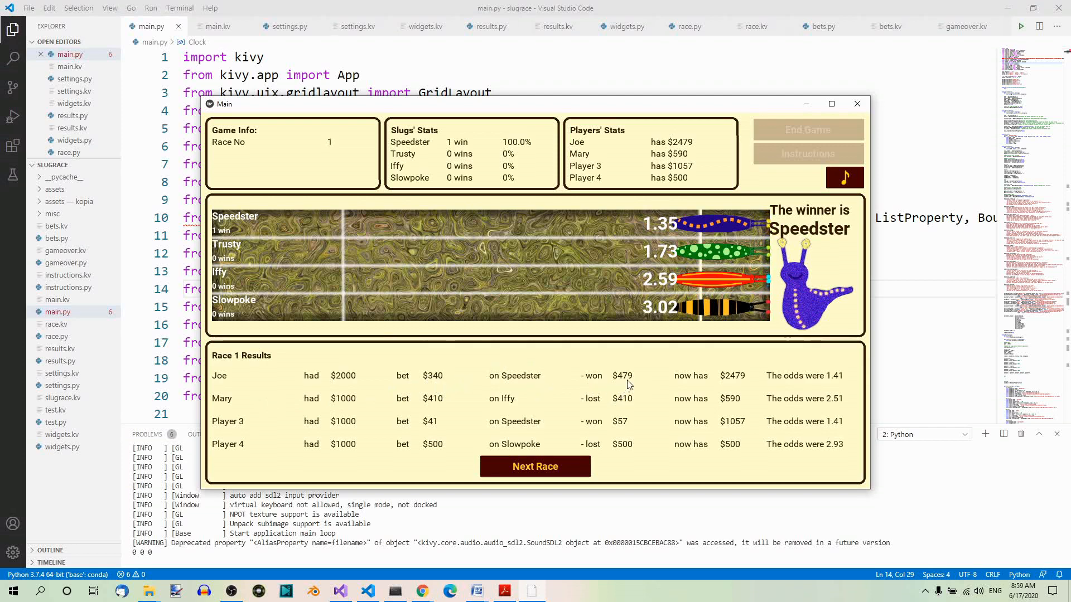
mouse_move(692, 392)
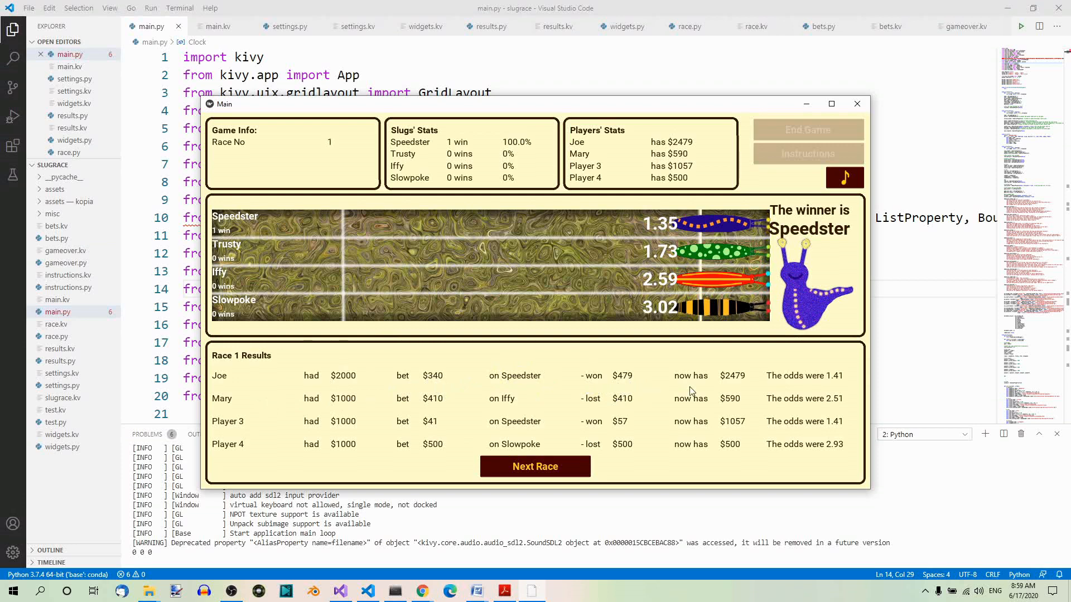
mouse_move(734, 387)
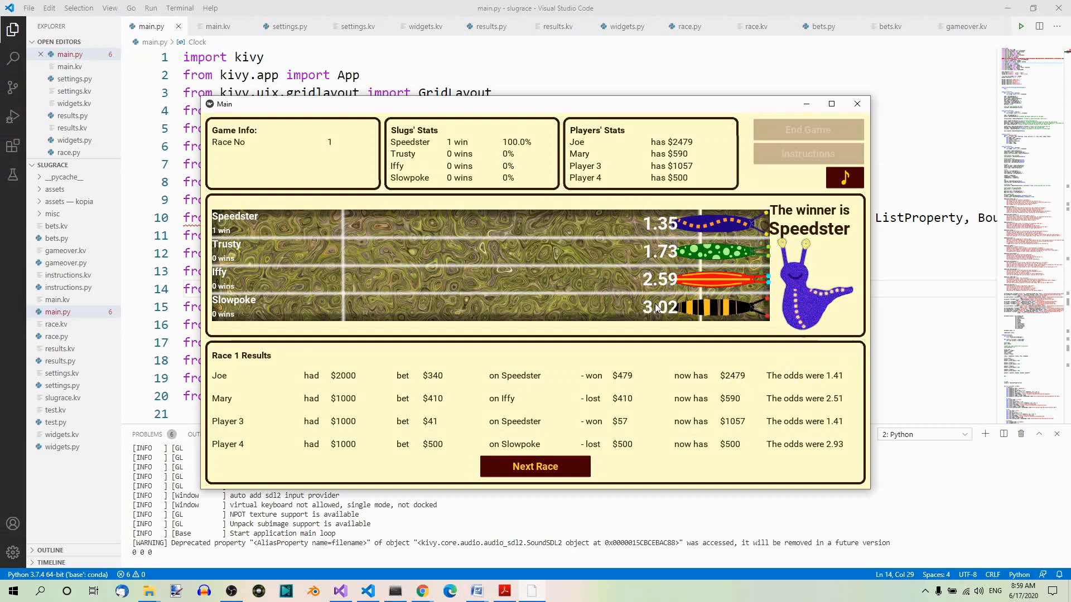
mouse_move(482, 302)
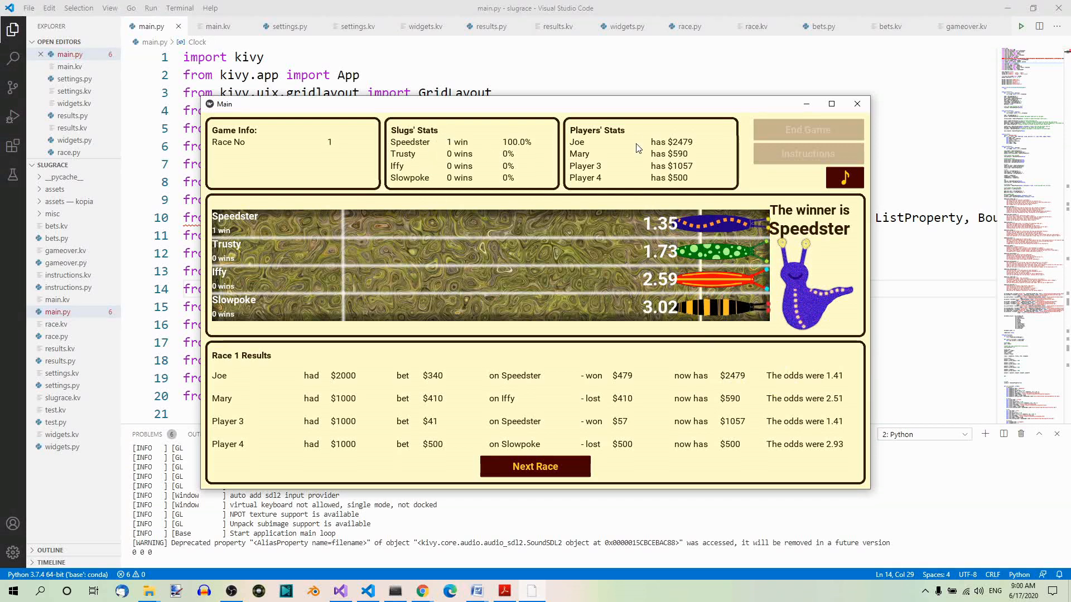
mouse_move(523, 166)
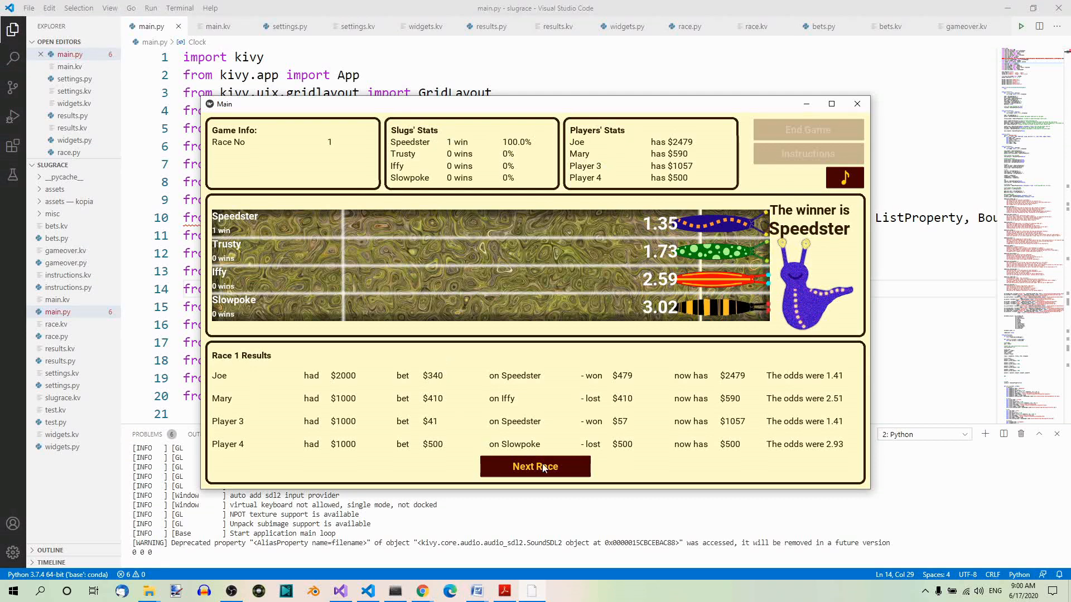
mouse_move(601, 439)
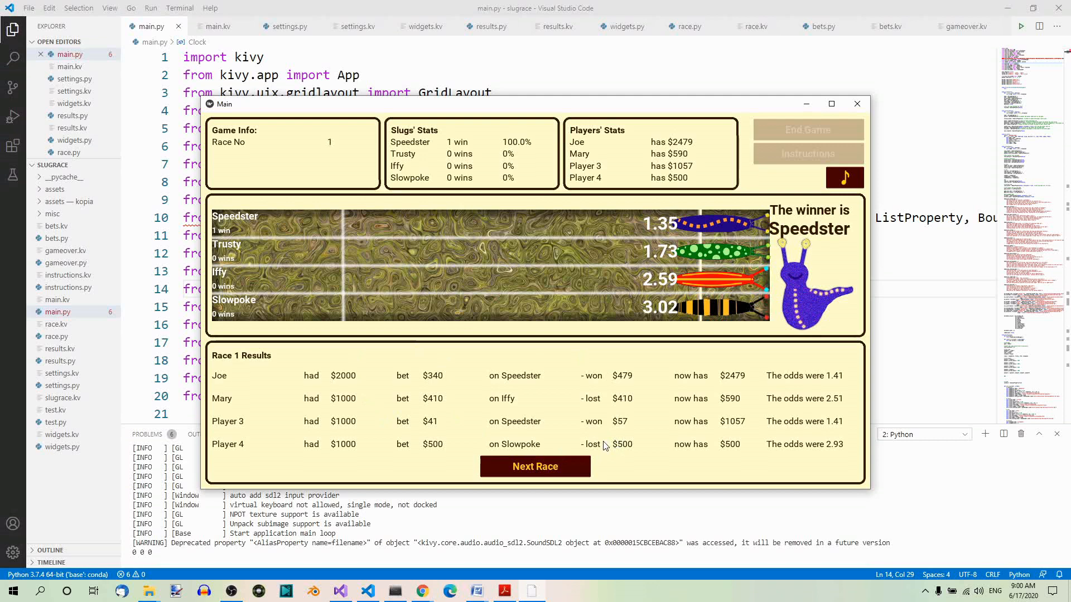
Advance with Next Race to the race 2 betting screen, bets reset to $1
click(534, 466)
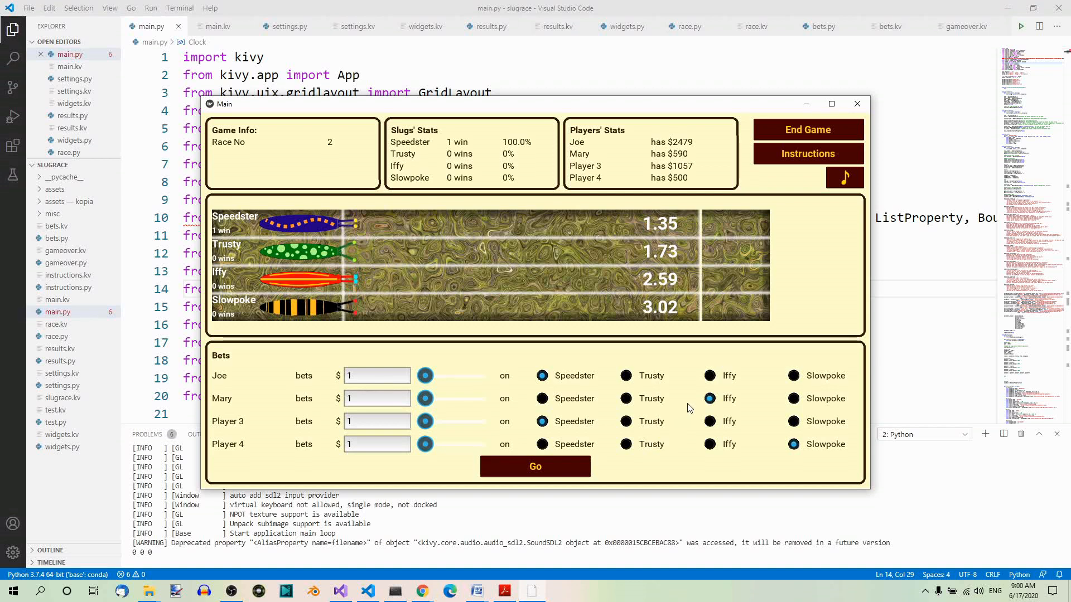
mouse_move(811, 188)
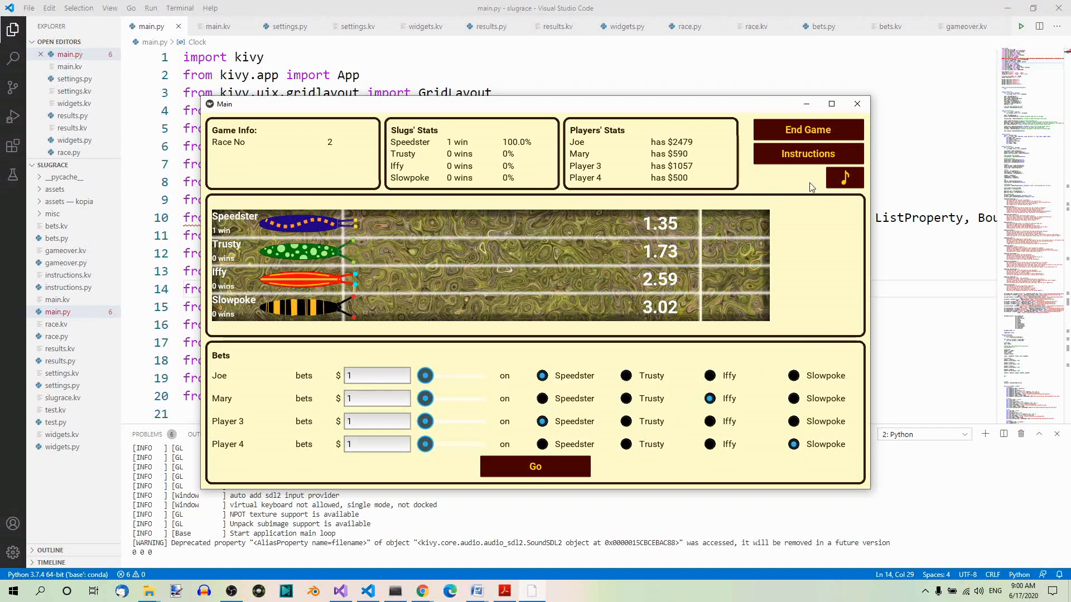
mouse_move(810, 132)
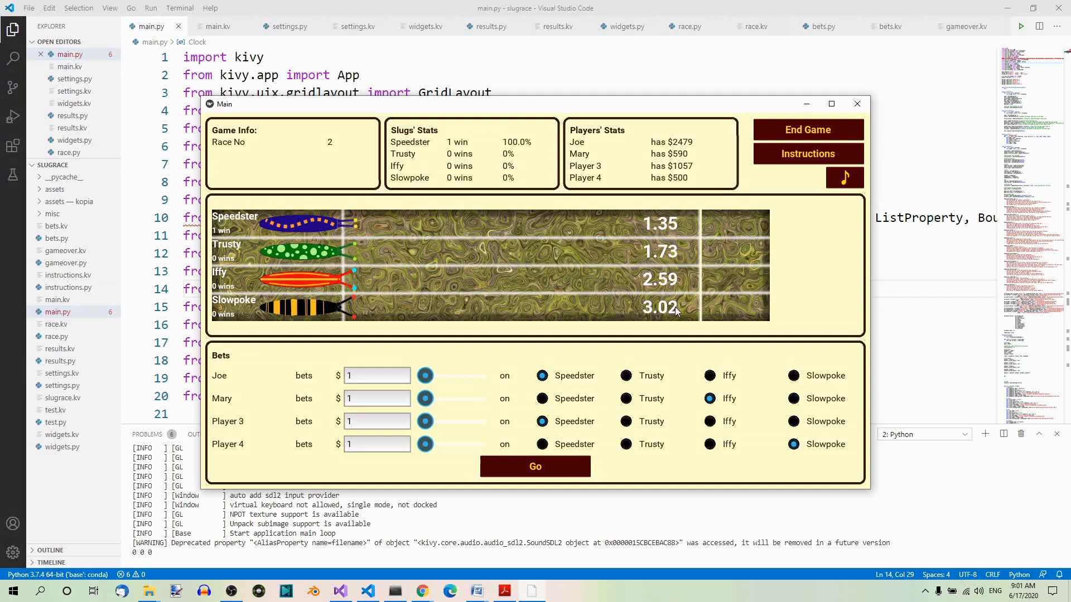
mouse_move(734, 318)
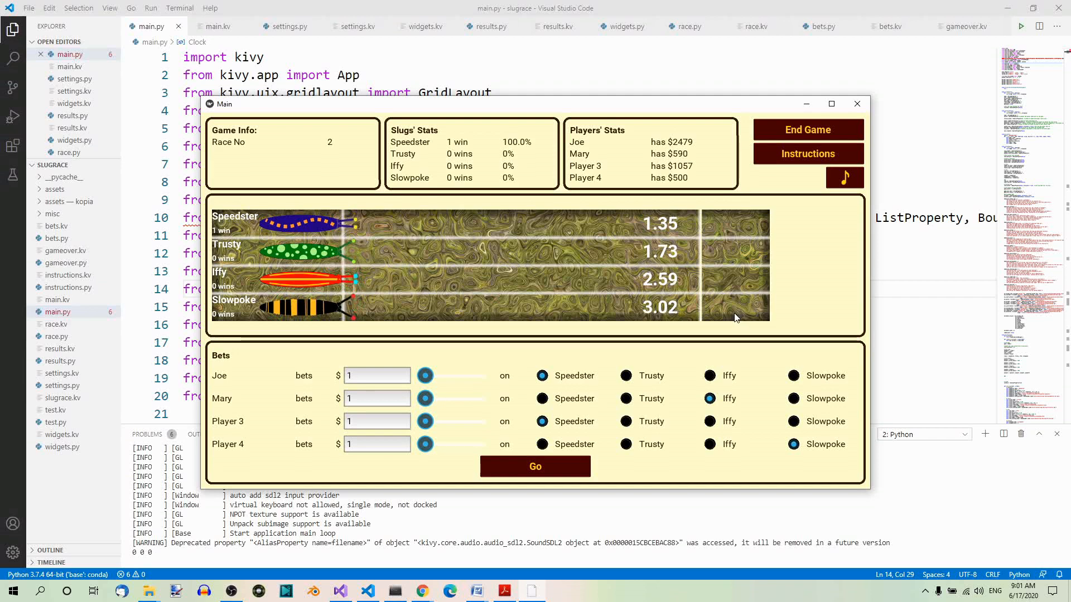
mouse_move(726, 355)
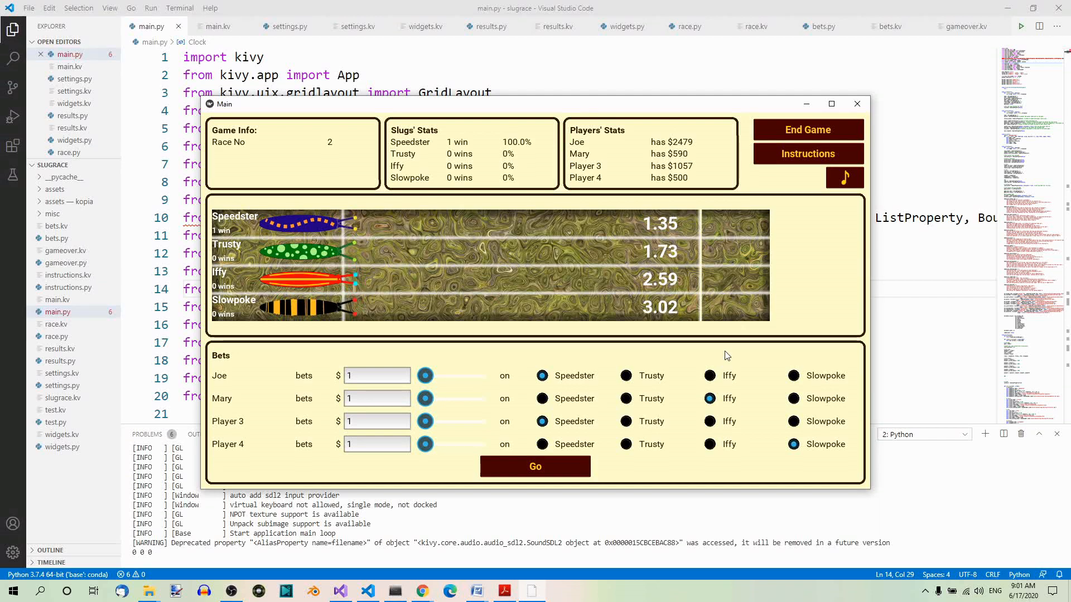